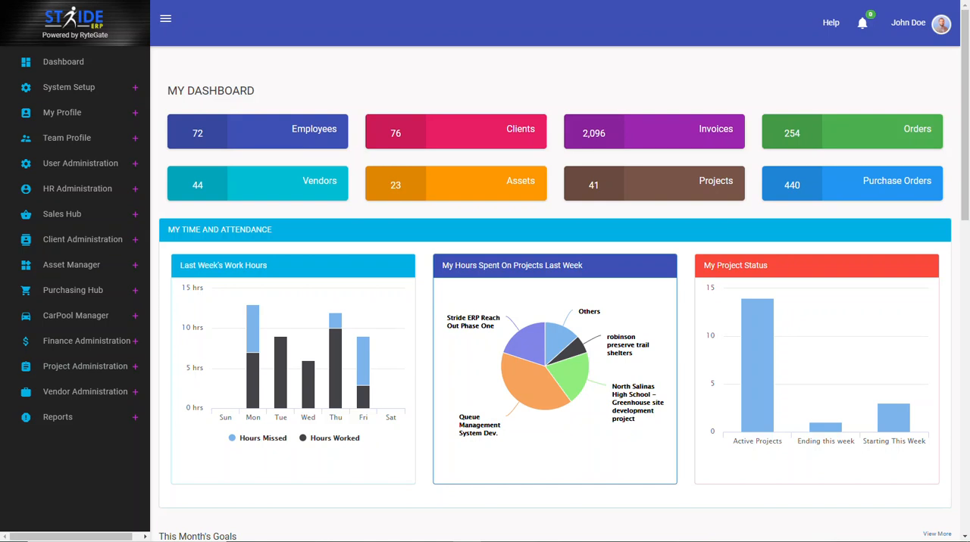
{"action": "mouse_move", "coordinate": [479, 106]}
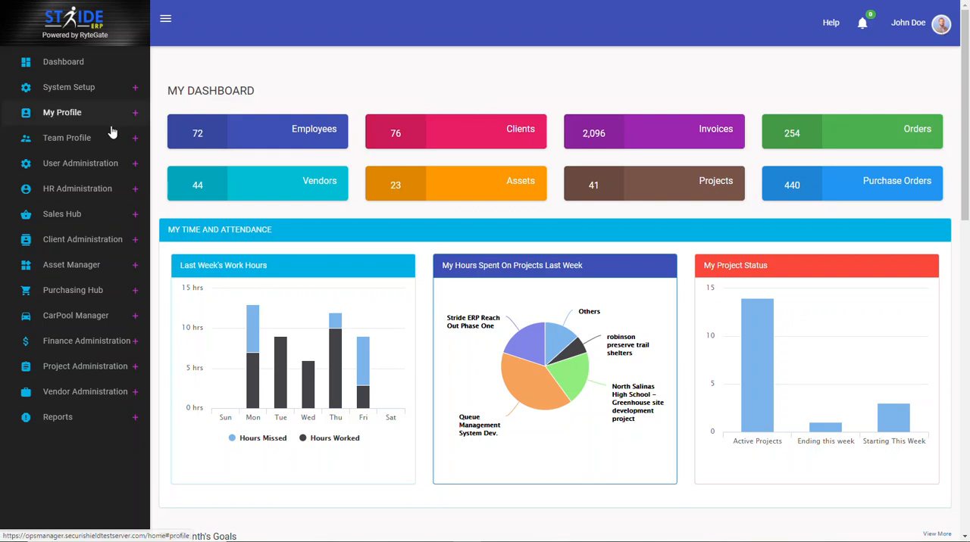
Expand Team Profile in the sidebar and load the My Direct Reports page
{"action": "left_click", "coordinate": [66, 138]}
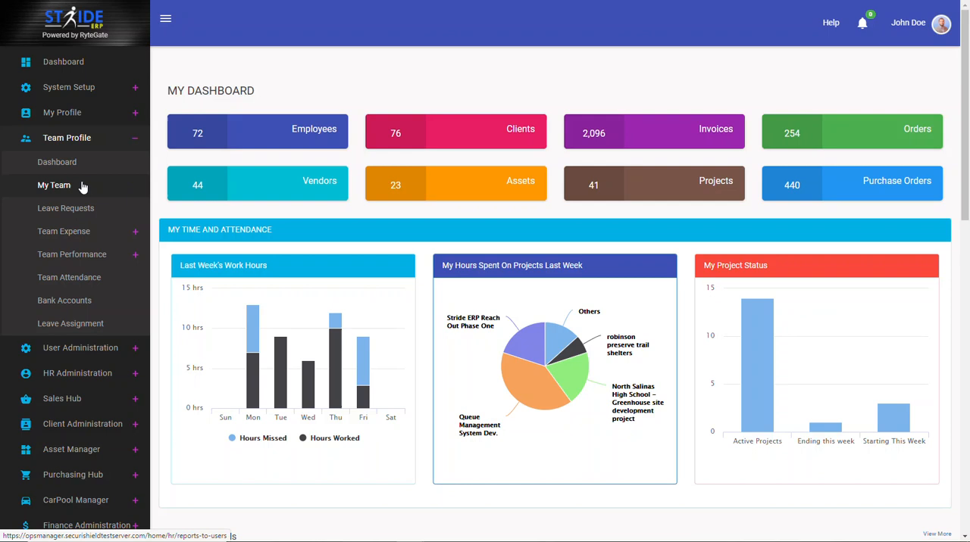
{"action": "left_click", "coordinate": [54, 185]}
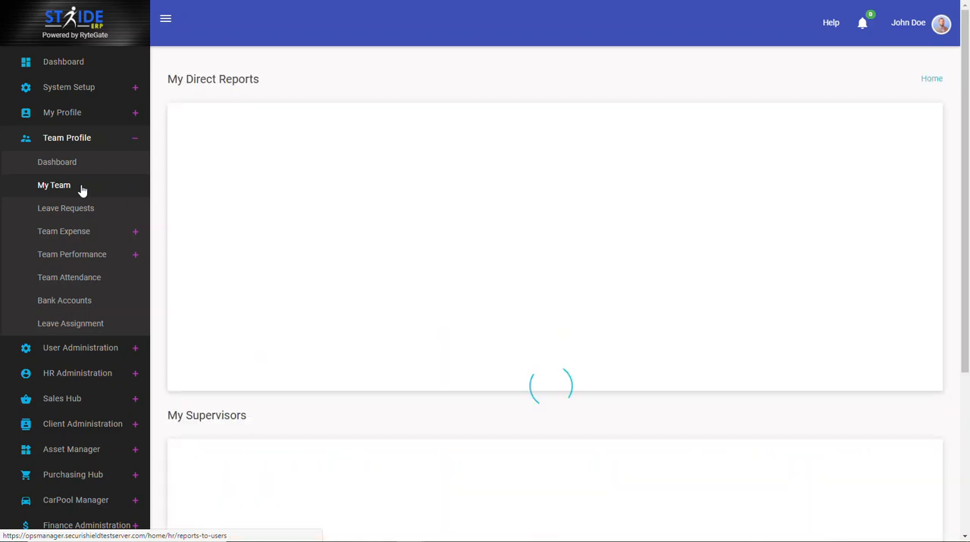
{"action": "left_click", "coordinate": [54, 185]}
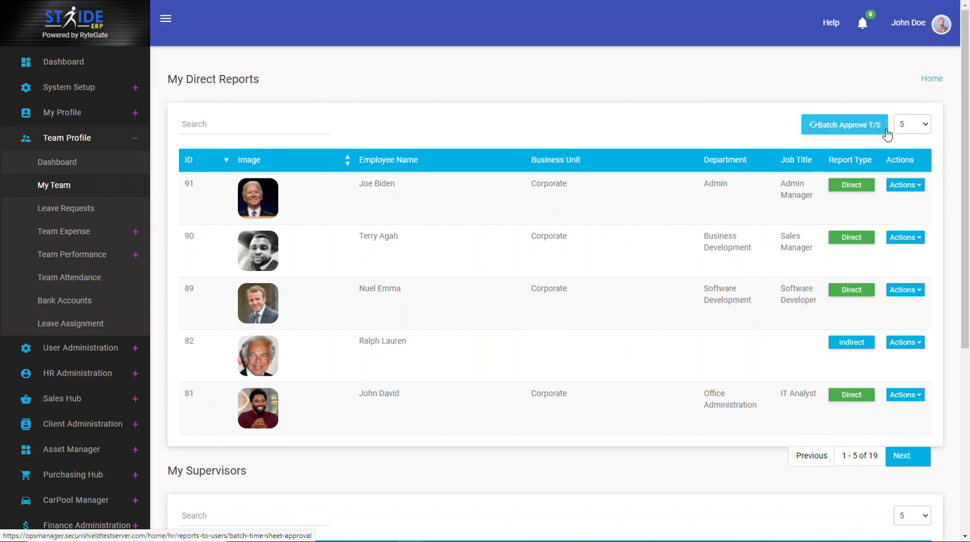
{"action": "mouse_move", "coordinate": [855, 127]}
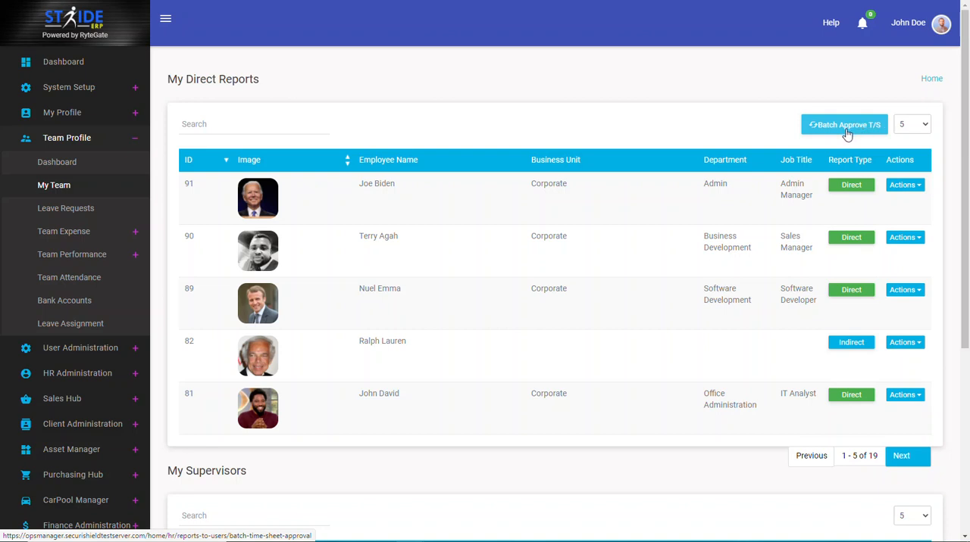
Filter batch approval to January 2021 Week 1 and show all employees per page
{"action": "left_click", "coordinate": [844, 124]}
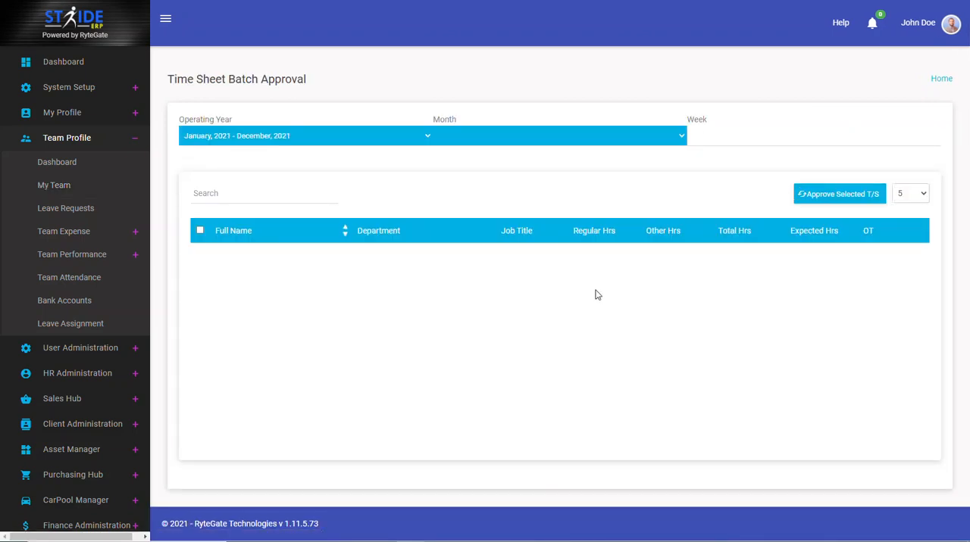
{"action": "left_click", "coordinate": [558, 136]}
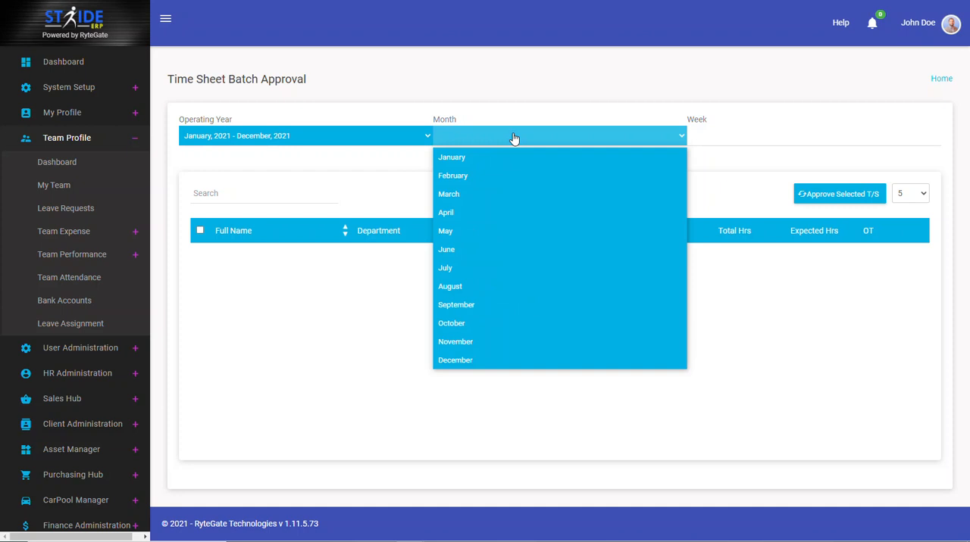
{"action": "left_click", "coordinate": [451, 157]}
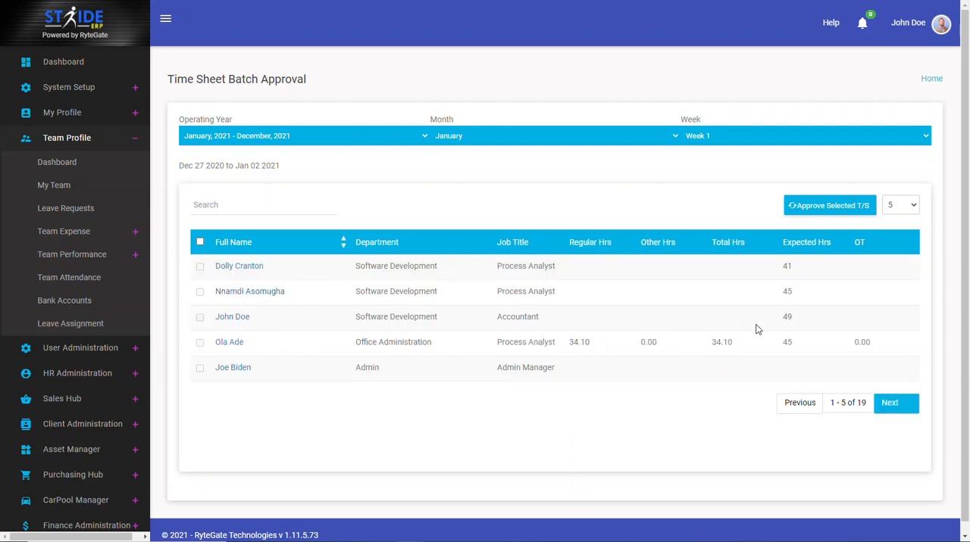
{"action": "left_click", "coordinate": [900, 205]}
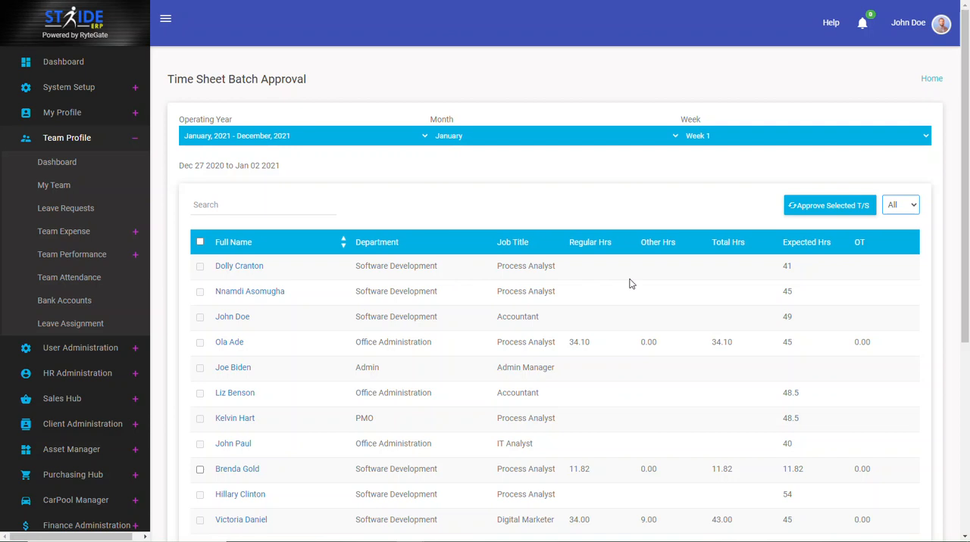
{"action": "mouse_move", "coordinate": [777, 264]}
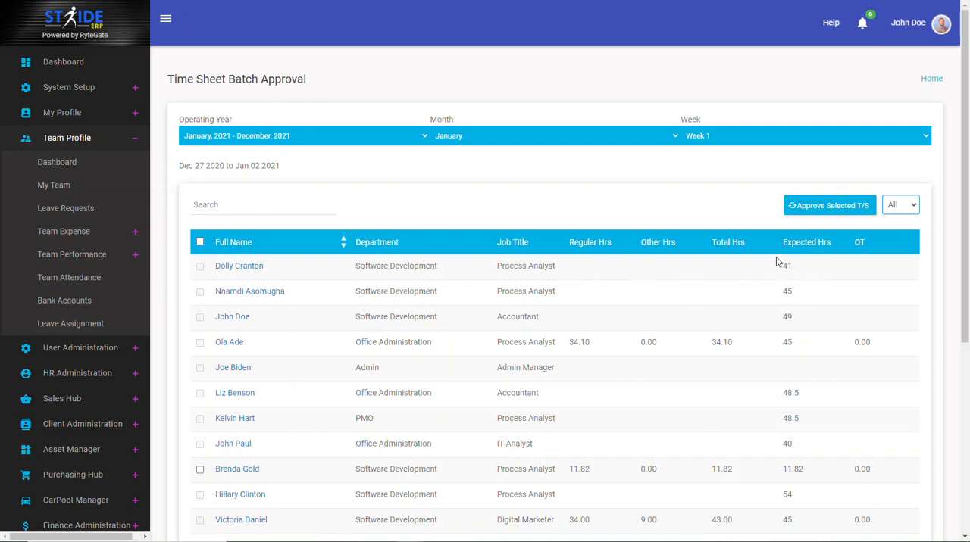
{"action": "mouse_move", "coordinate": [697, 271]}
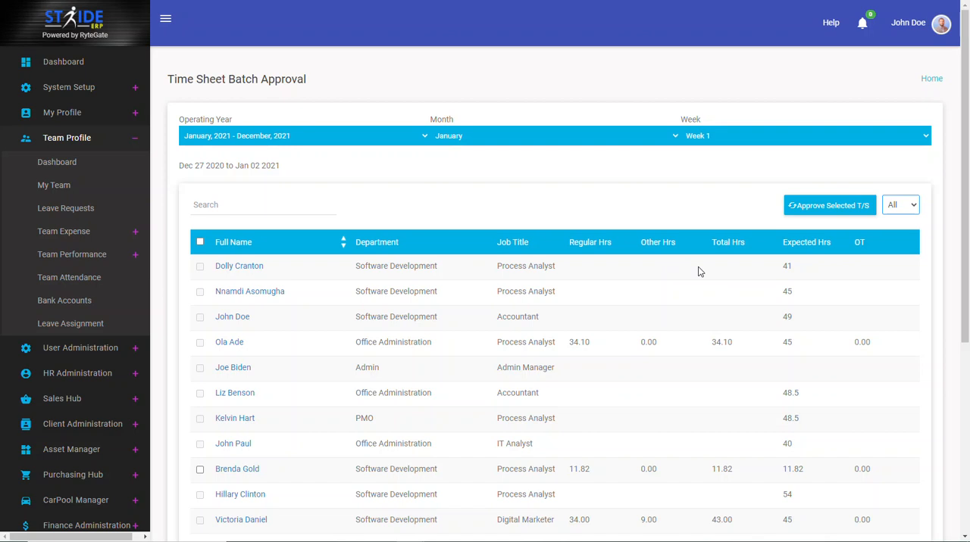
{"action": "mouse_move", "coordinate": [666, 275]}
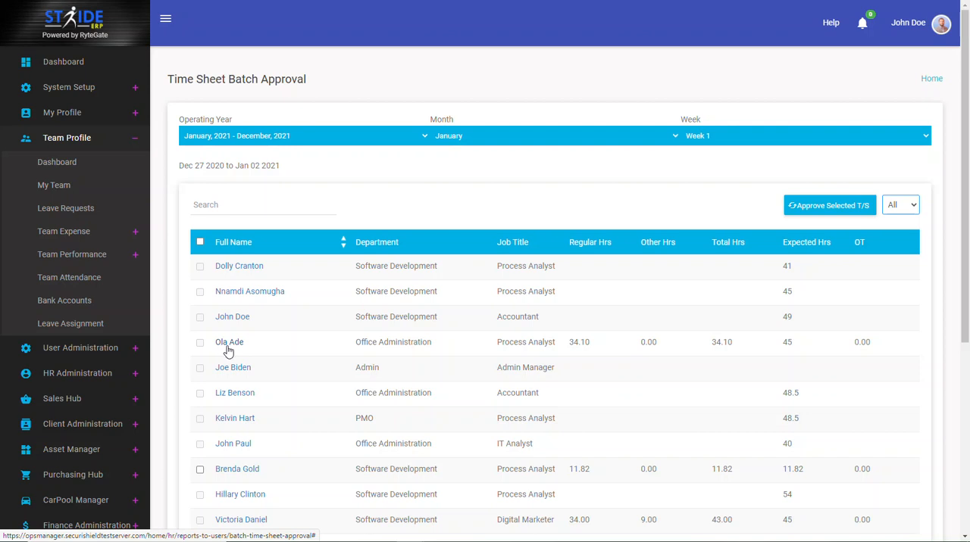
{"action": "mouse_move", "coordinate": [466, 345]}
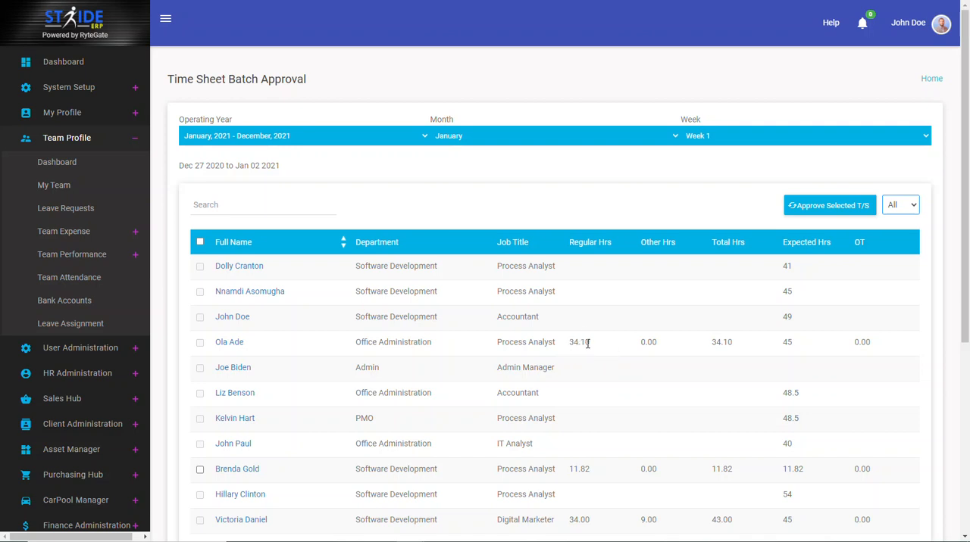
{"action": "mouse_move", "coordinate": [745, 356]}
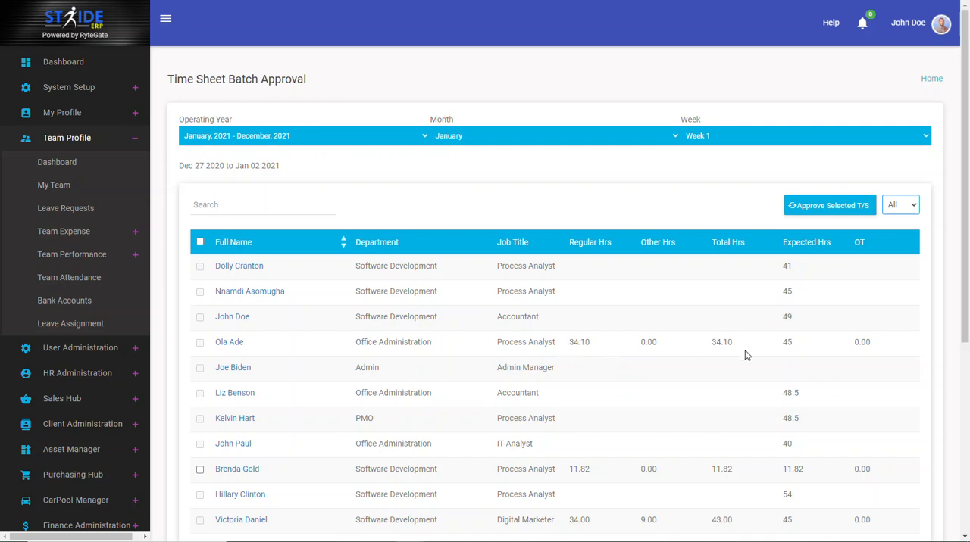
{"action": "mouse_move", "coordinate": [812, 345]}
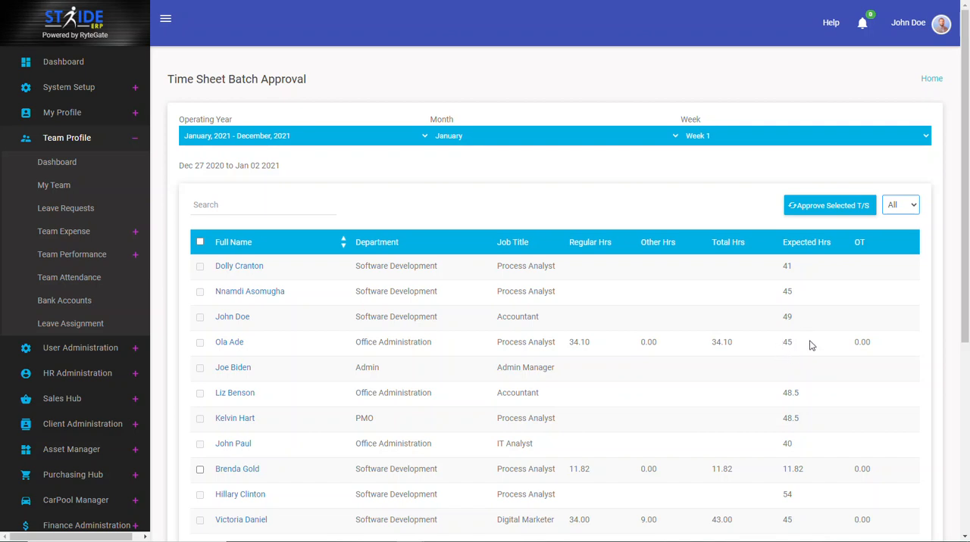
{"action": "mouse_move", "coordinate": [799, 341]}
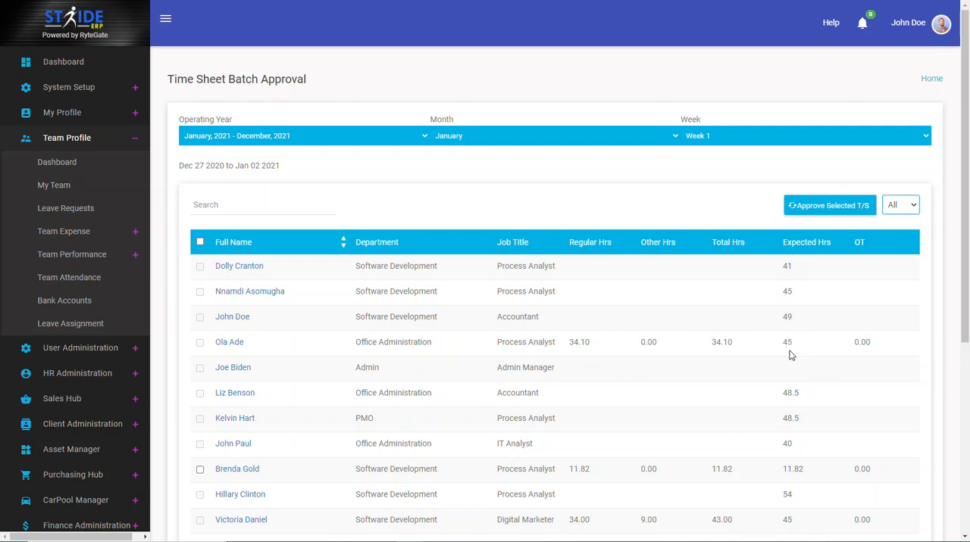
{"action": "mouse_move", "coordinate": [567, 343]}
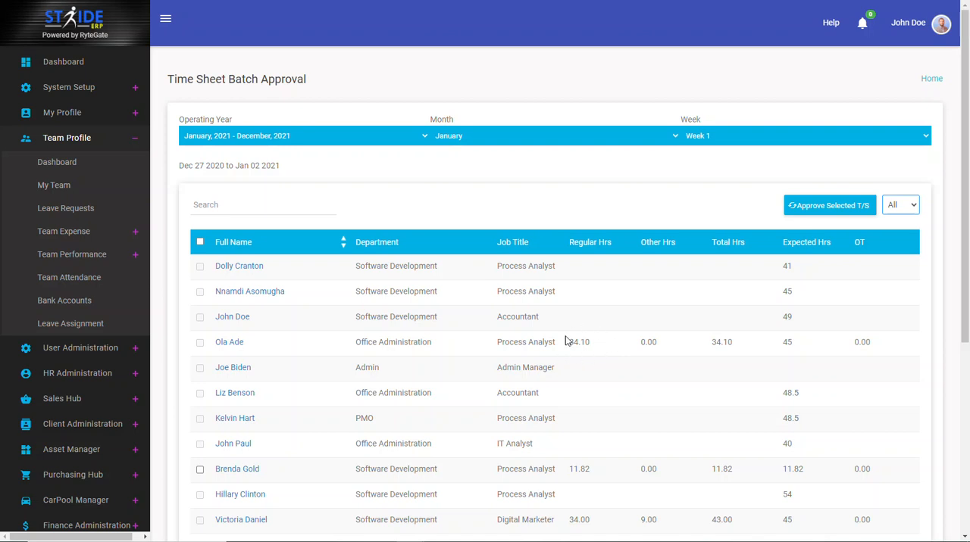
{"action": "scroll", "scroll_direction": "down", "scroll_amount": 3}
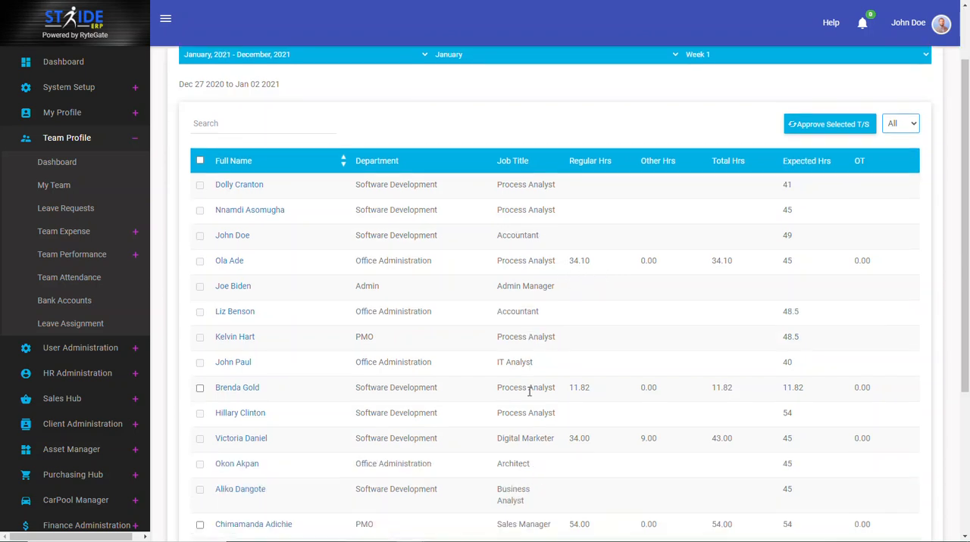
{"action": "mouse_move", "coordinate": [597, 388]}
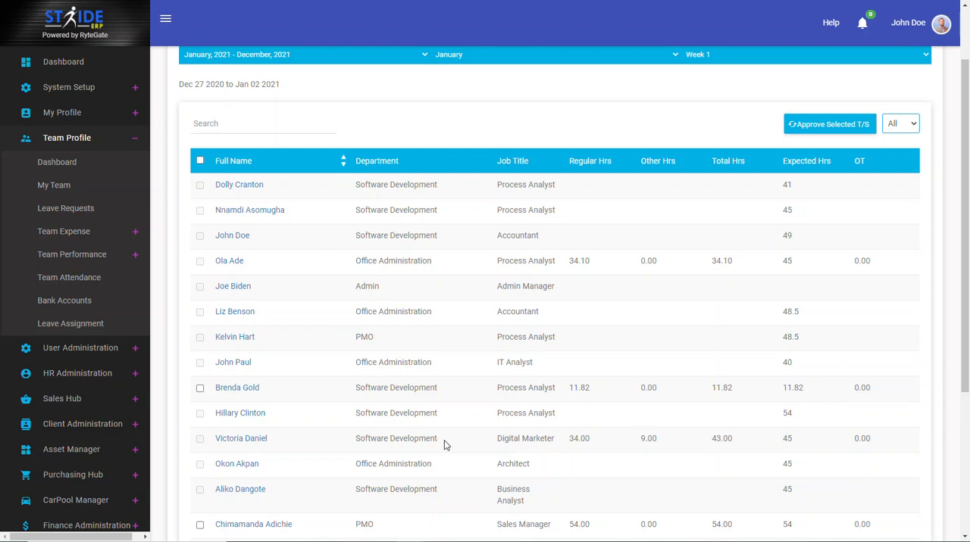
{"action": "scroll", "scroll_direction": "down", "scroll_amount": 3}
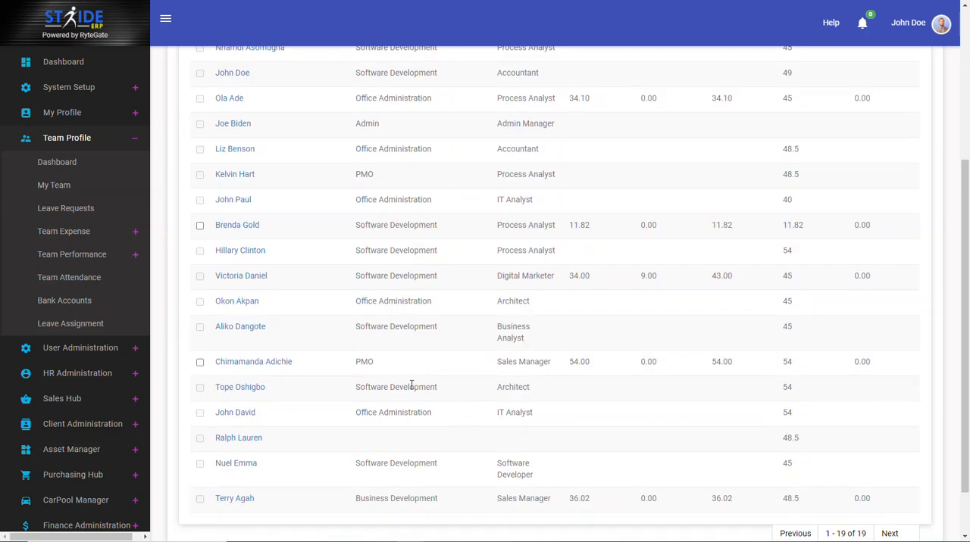
{"action": "mouse_move", "coordinate": [569, 390]}
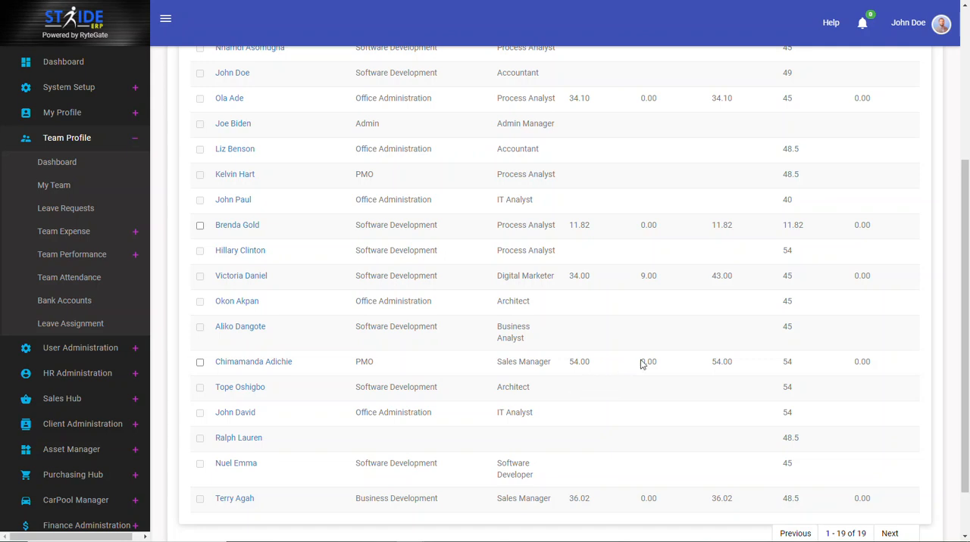
{"action": "mouse_move", "coordinate": [806, 366]}
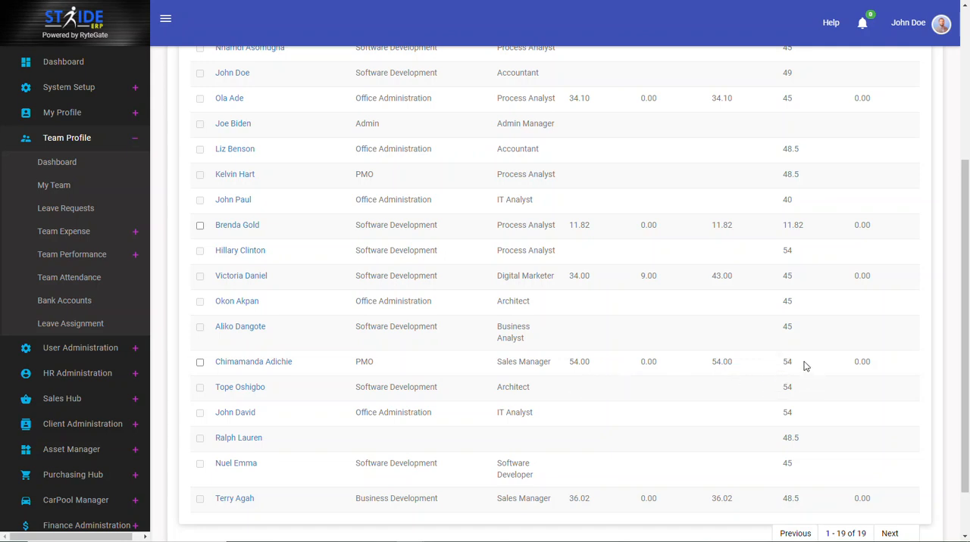
{"action": "mouse_move", "coordinate": [785, 373]}
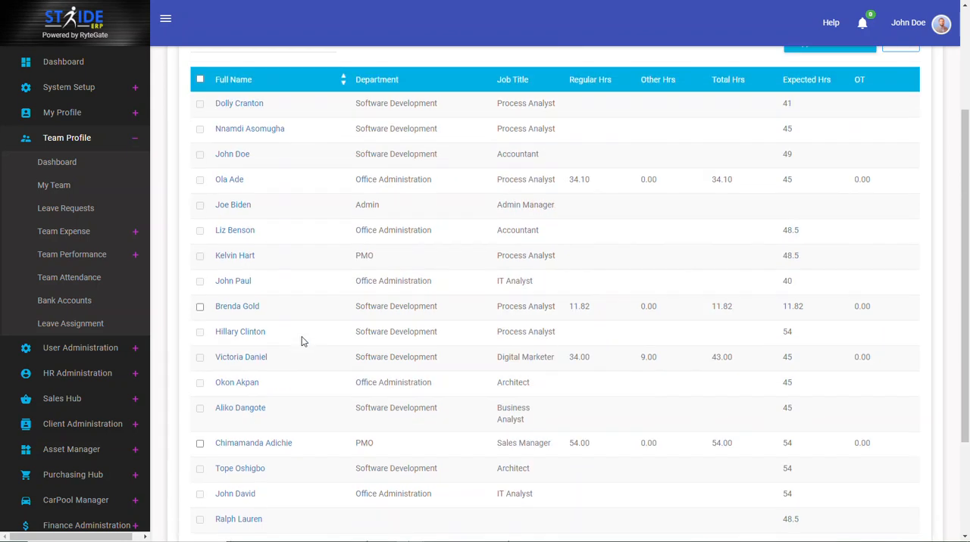
{"action": "mouse_move", "coordinate": [606, 366]}
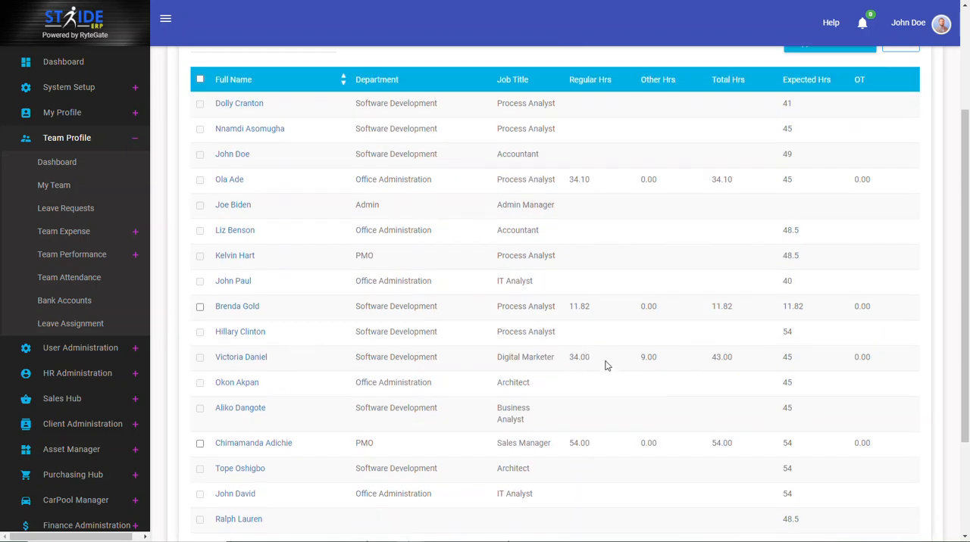
{"action": "mouse_move", "coordinate": [694, 342]}
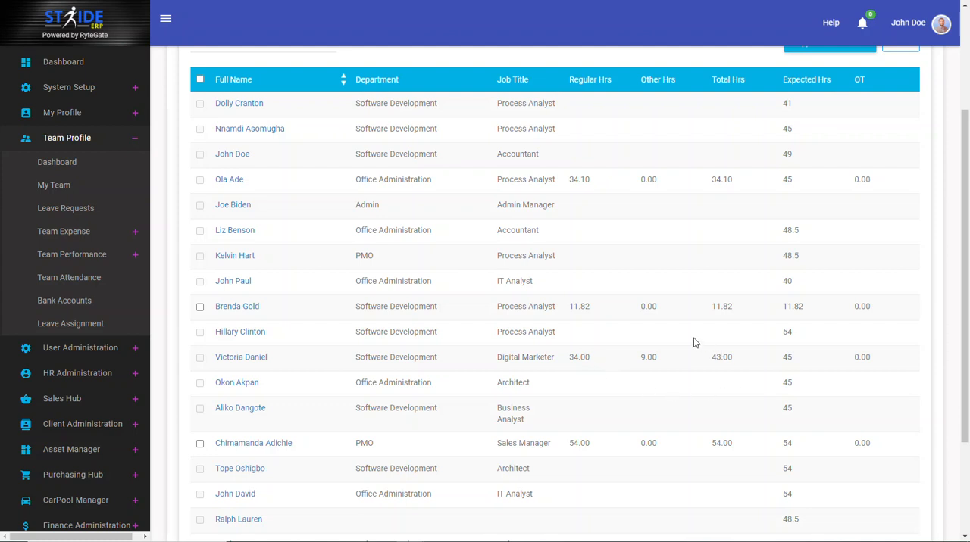
{"action": "mouse_move", "coordinate": [650, 352]}
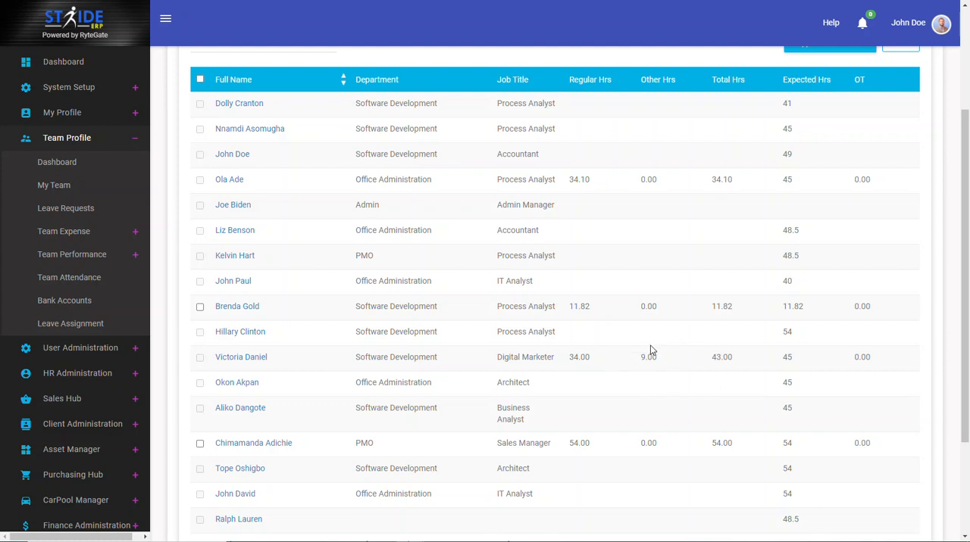
{"action": "mouse_move", "coordinate": [711, 356]}
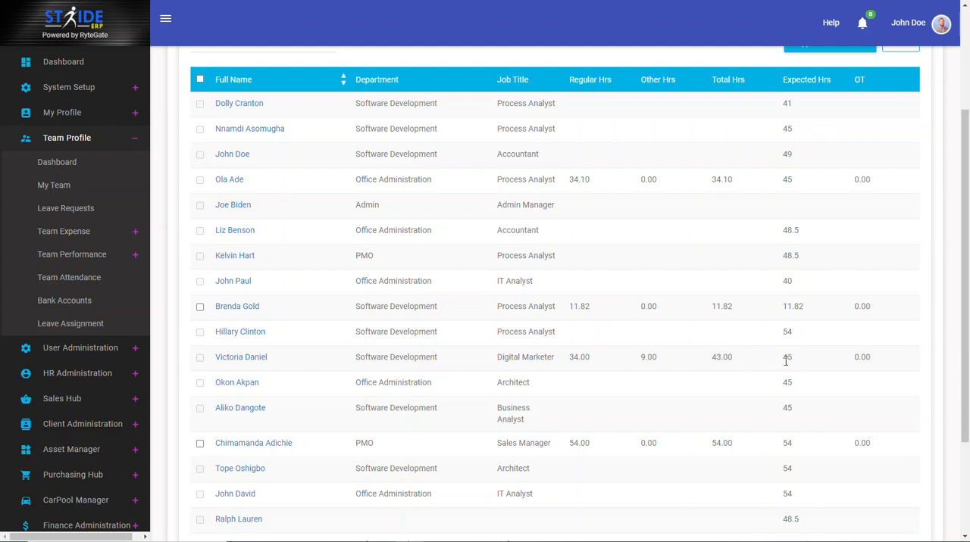
{"action": "mouse_move", "coordinate": [663, 364]}
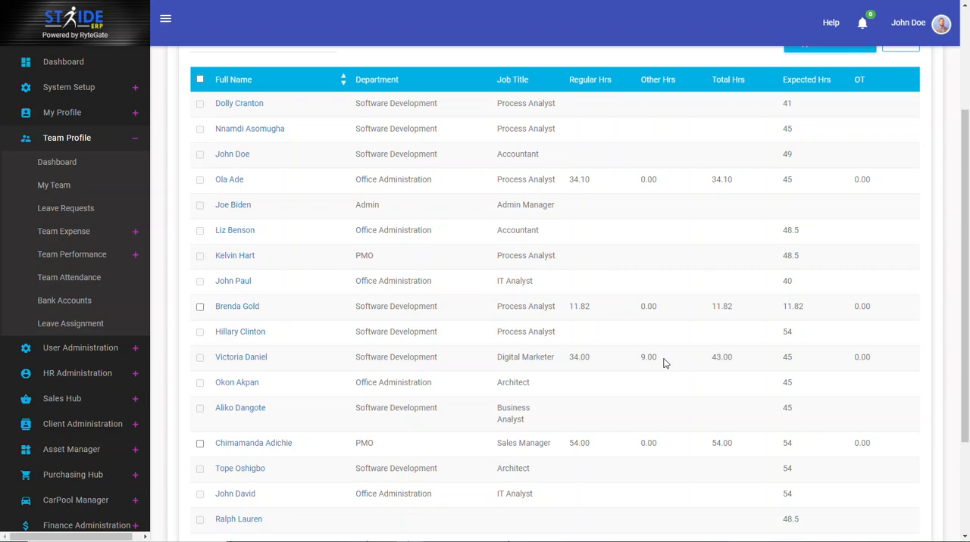
{"action": "mouse_move", "coordinate": [442, 349]}
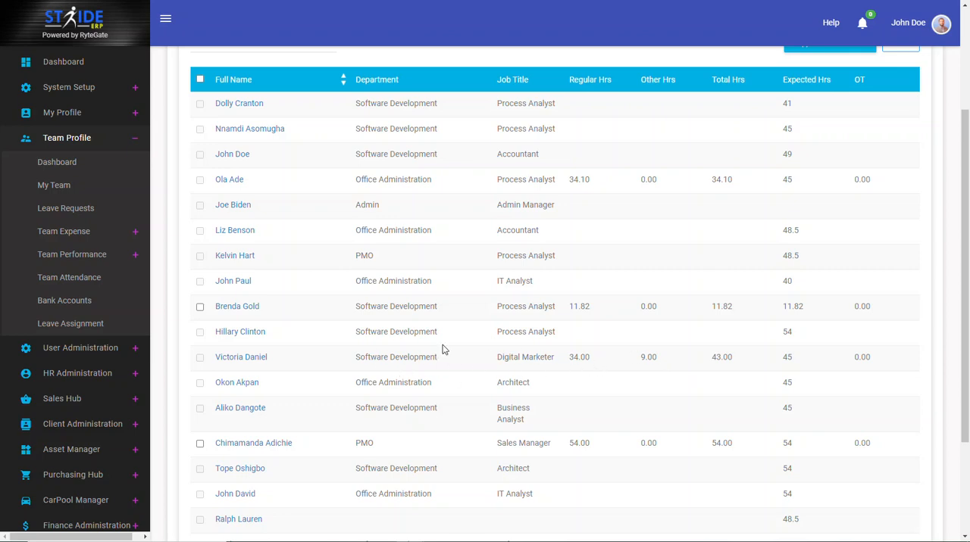
{"action": "mouse_move", "coordinate": [241, 356]}
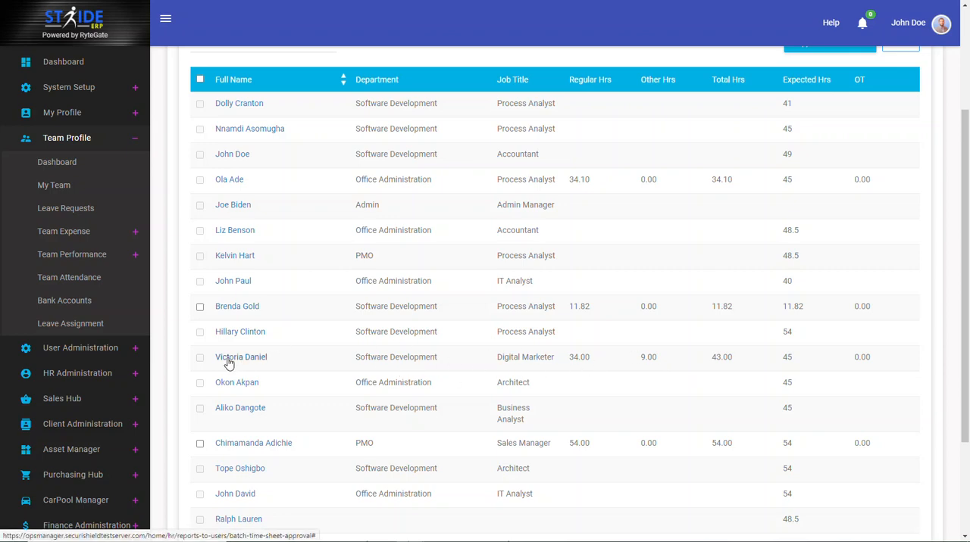
Review the digital marketer's Attendance Record popup, then return to the approval list
{"action": "left_click", "coordinate": [241, 356]}
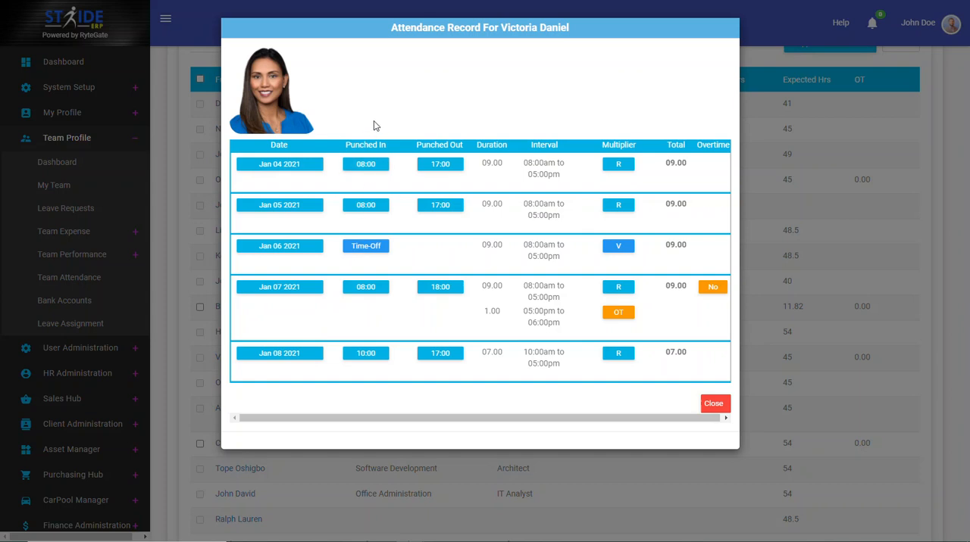
{"action": "mouse_move", "coordinate": [278, 178]}
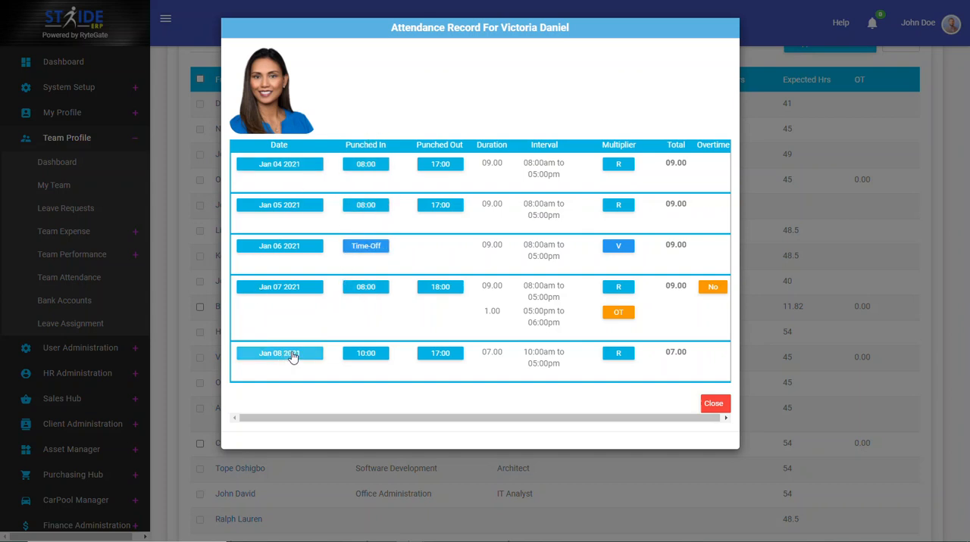
{"action": "mouse_move", "coordinate": [649, 212]}
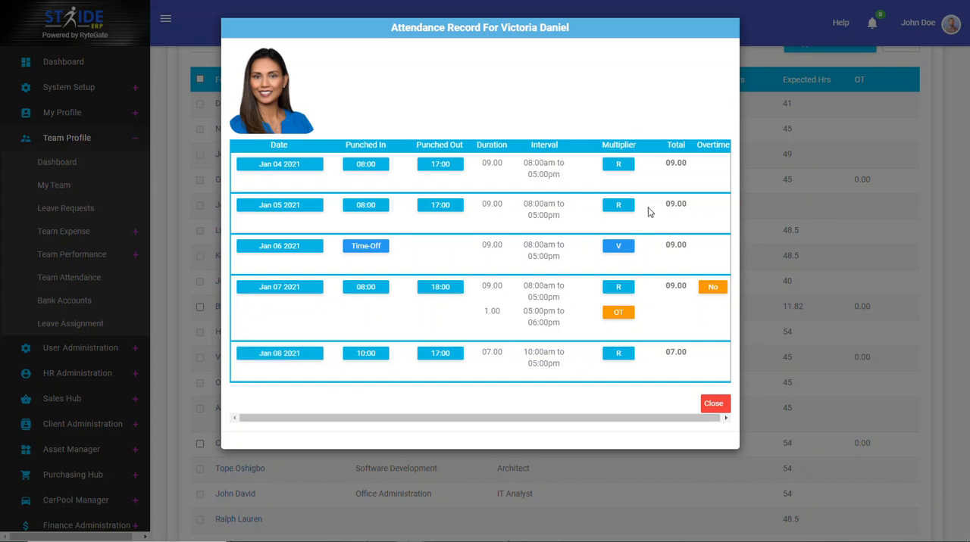
{"action": "mouse_move", "coordinate": [677, 356]}
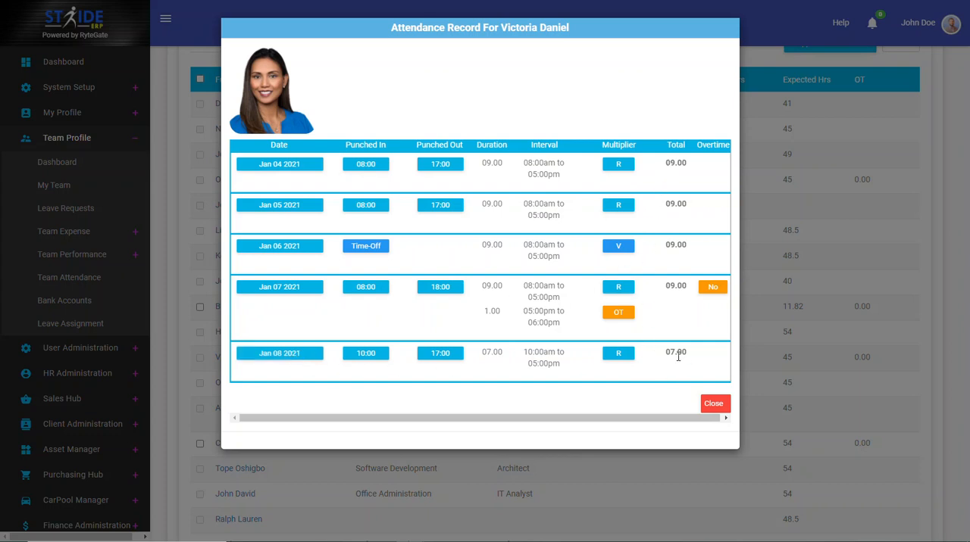
{"action": "mouse_move", "coordinate": [678, 356]}
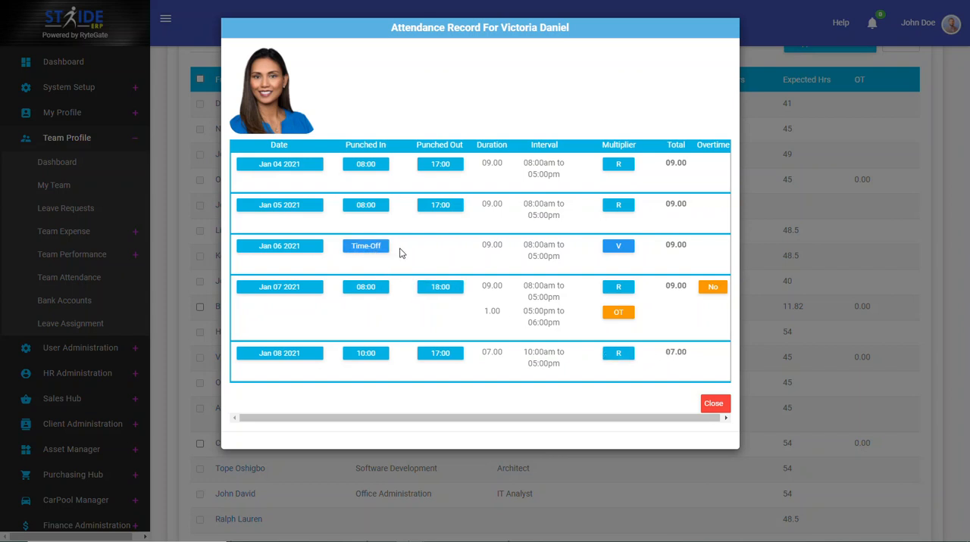
{"action": "mouse_move", "coordinate": [324, 239]}
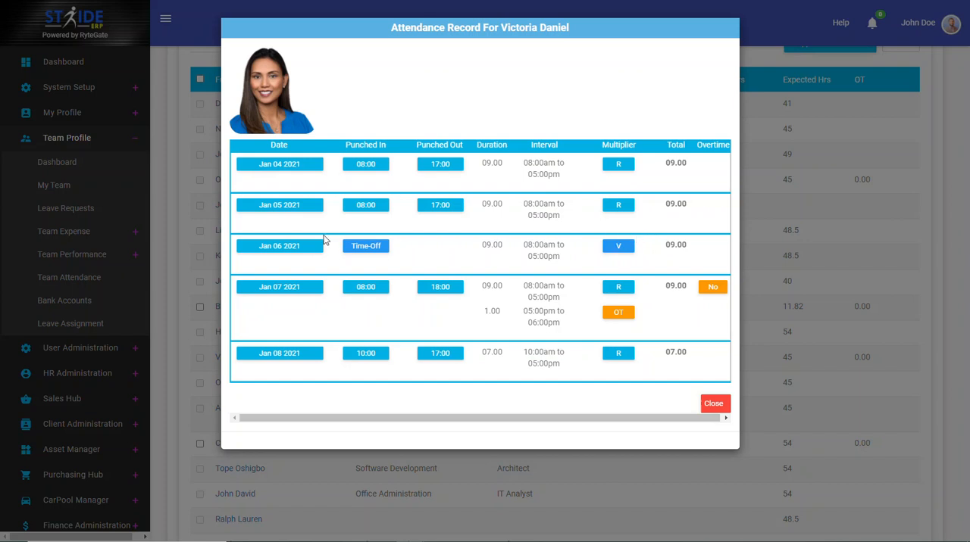
{"action": "mouse_move", "coordinate": [654, 245]}
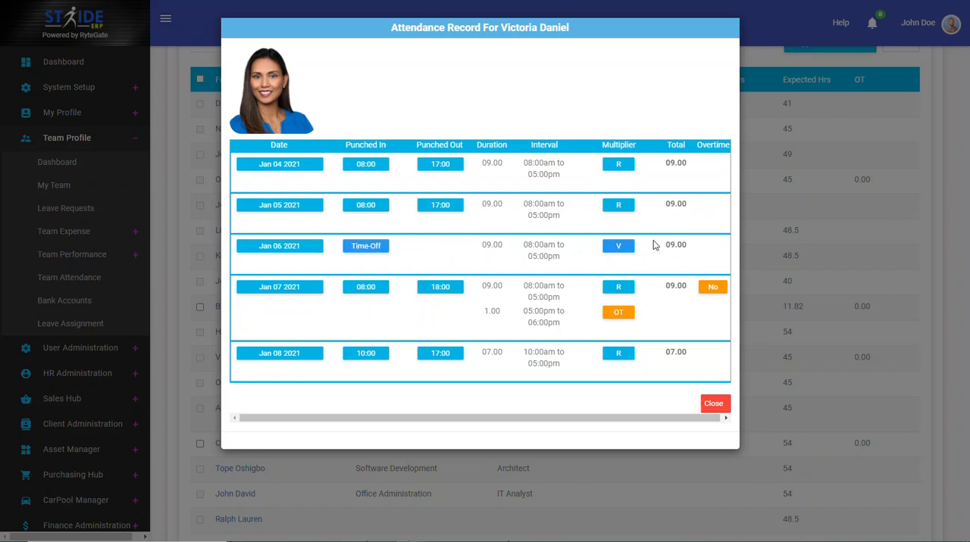
{"action": "mouse_move", "coordinate": [660, 242]}
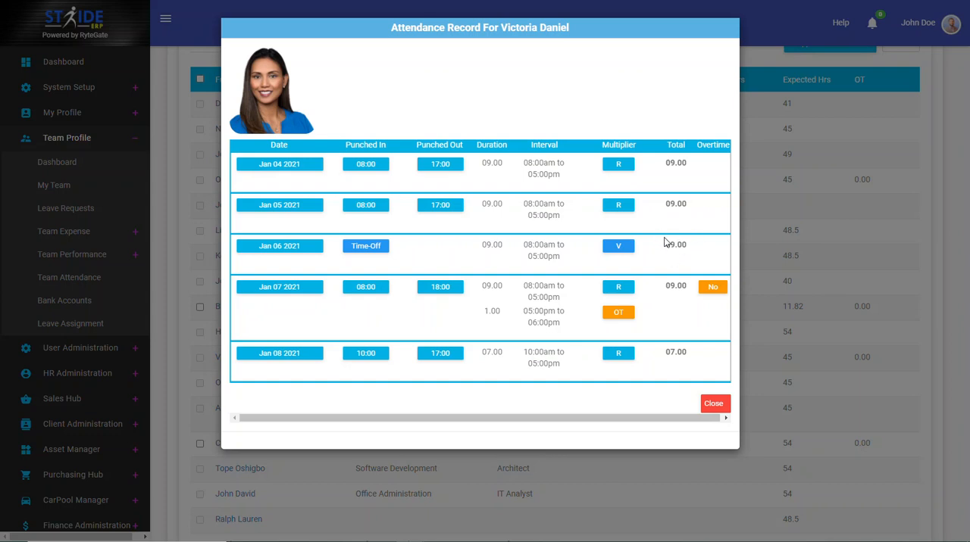
{"action": "mouse_move", "coordinate": [665, 245]}
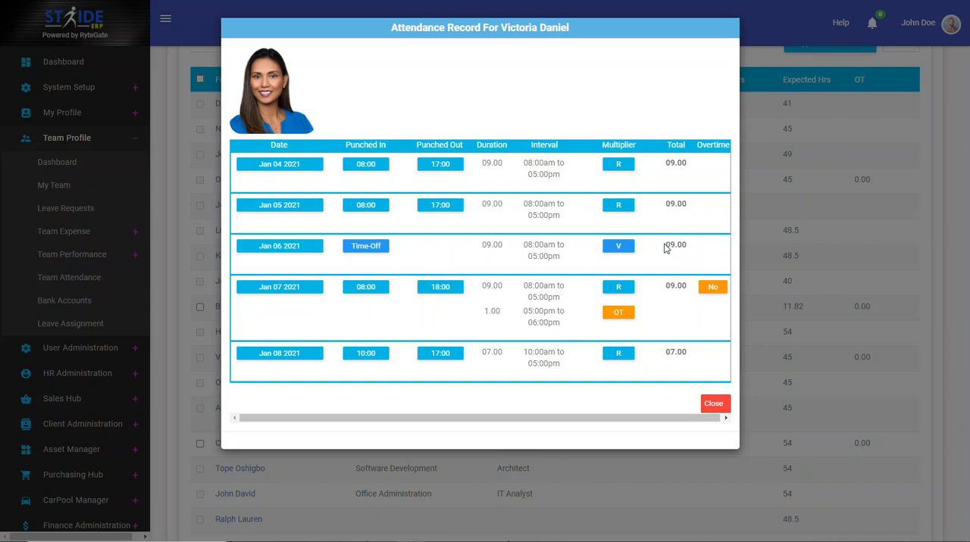
{"action": "mouse_move", "coordinate": [712, 370]}
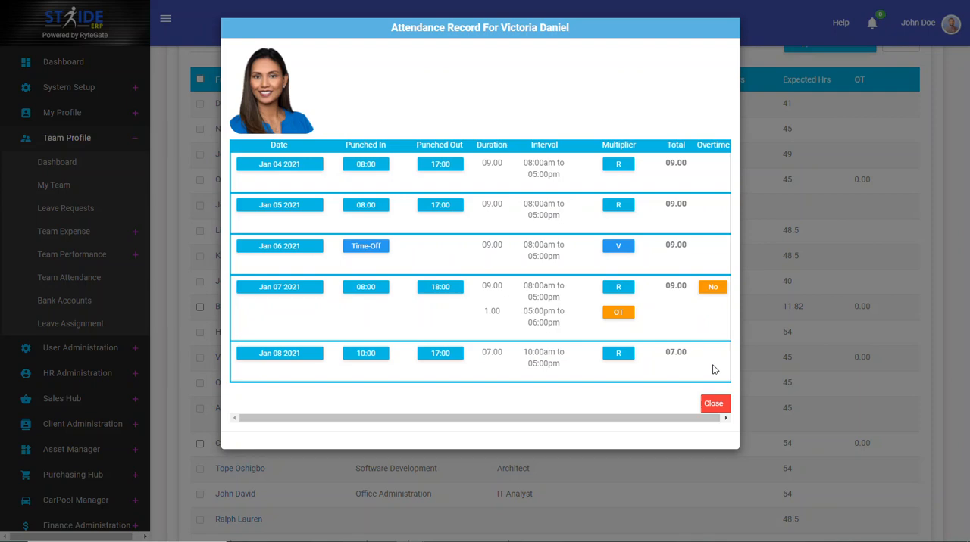
{"action": "left_click", "coordinate": [712, 403]}
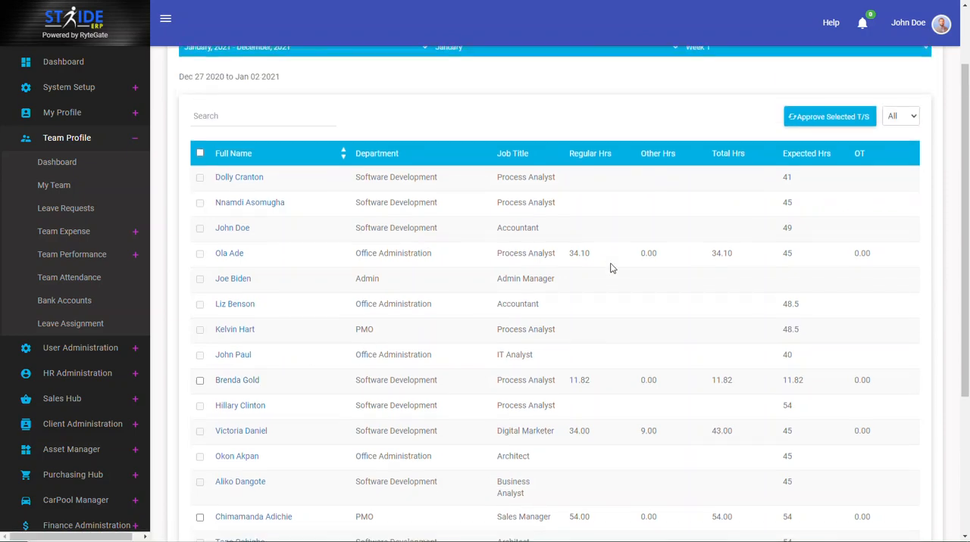
{"action": "scroll", "scroll_direction": "down", "scroll_amount": 3}
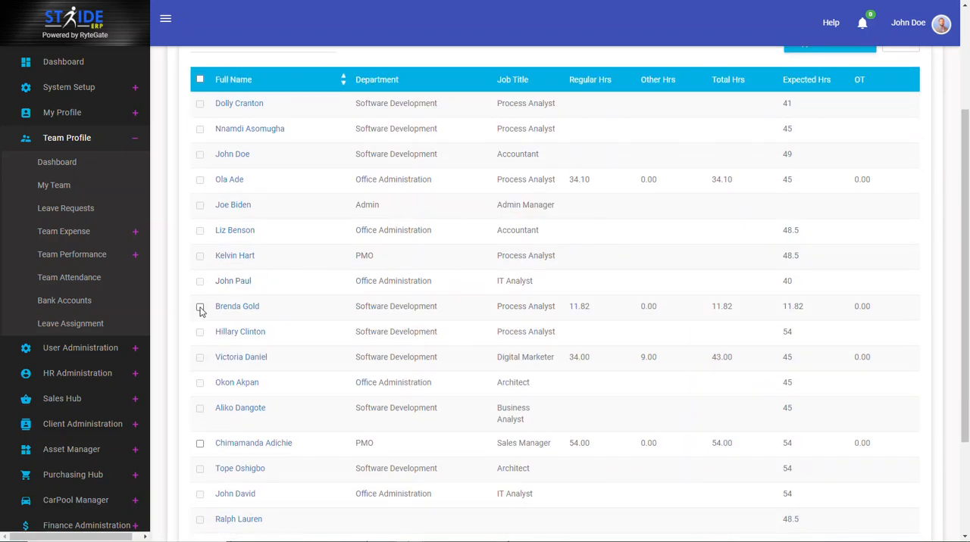
{"action": "left_click", "coordinate": [200, 306]}
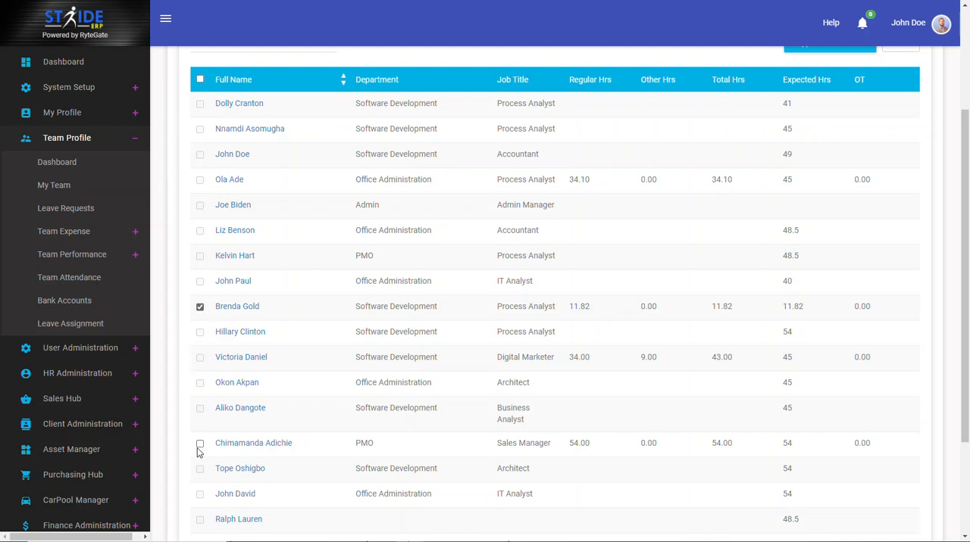
{"action": "left_click", "coordinate": [200, 443]}
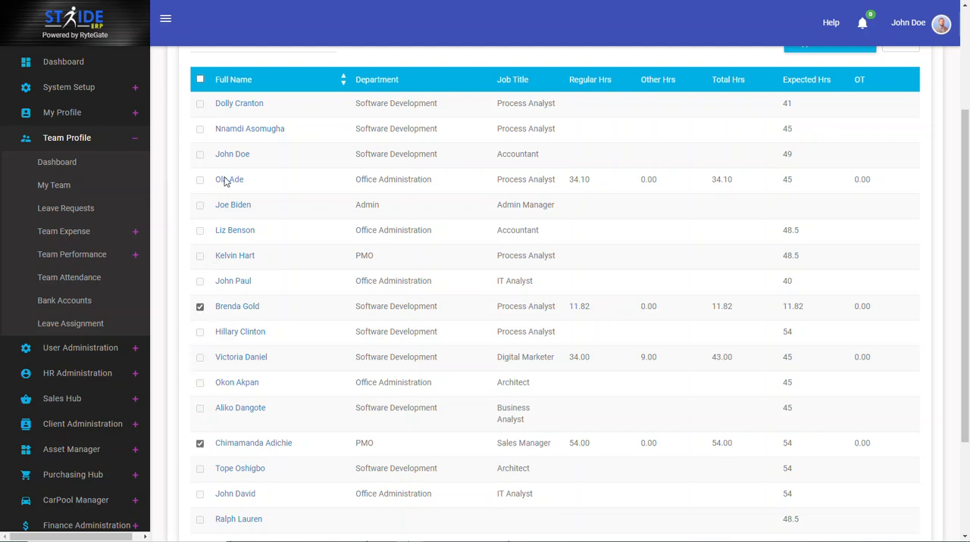
{"action": "mouse_move", "coordinate": [263, 203]}
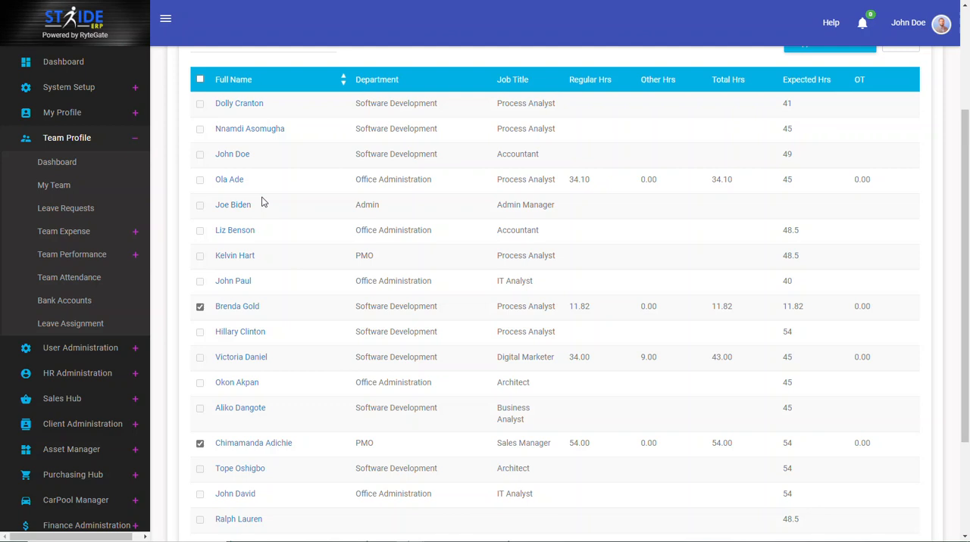
{"action": "mouse_move", "coordinate": [613, 325]}
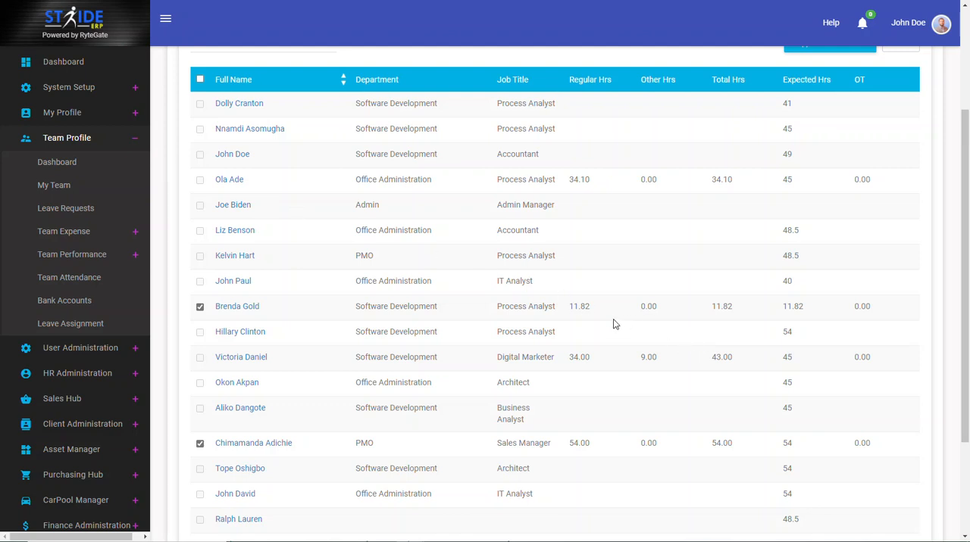
{"action": "mouse_move", "coordinate": [622, 303]}
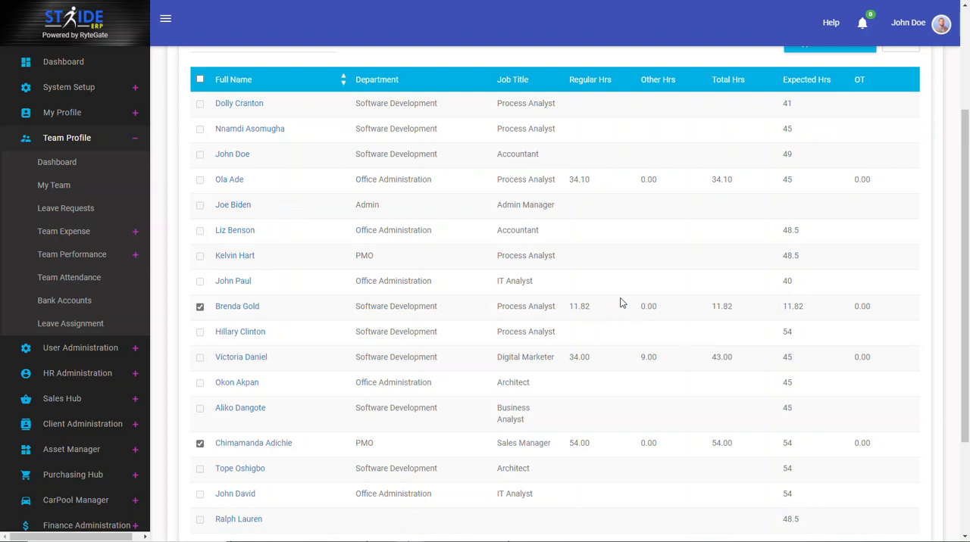
{"action": "mouse_move", "coordinate": [797, 297]}
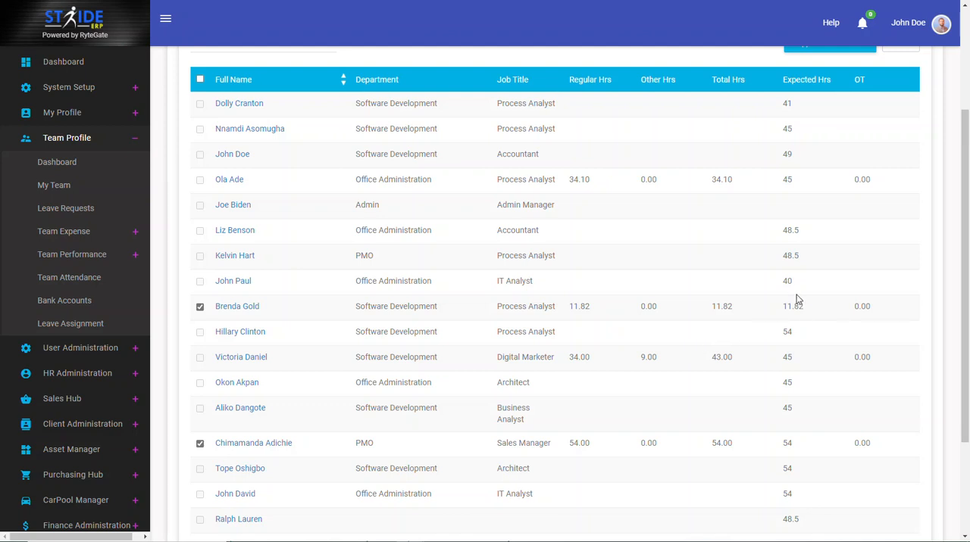
{"action": "mouse_move", "coordinate": [590, 336]}
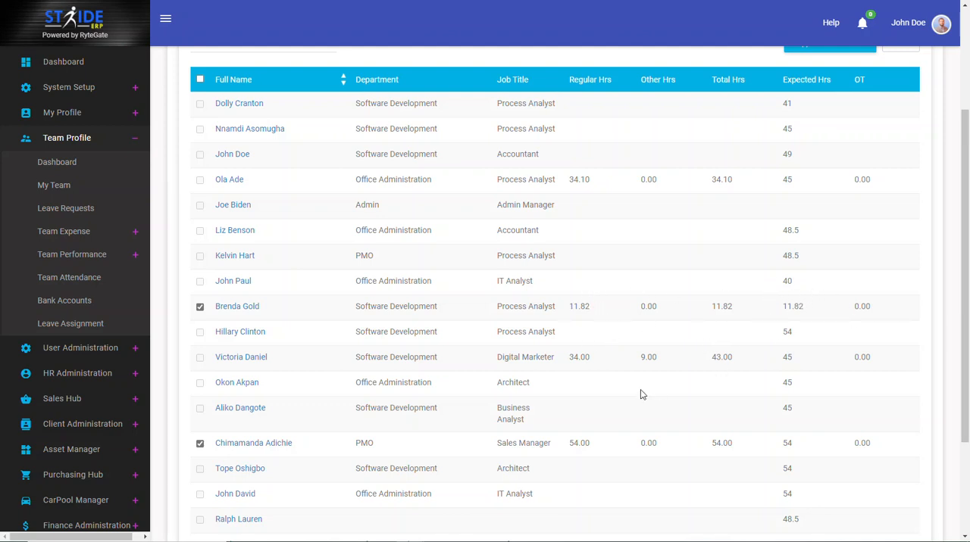
{"action": "mouse_move", "coordinate": [600, 452]}
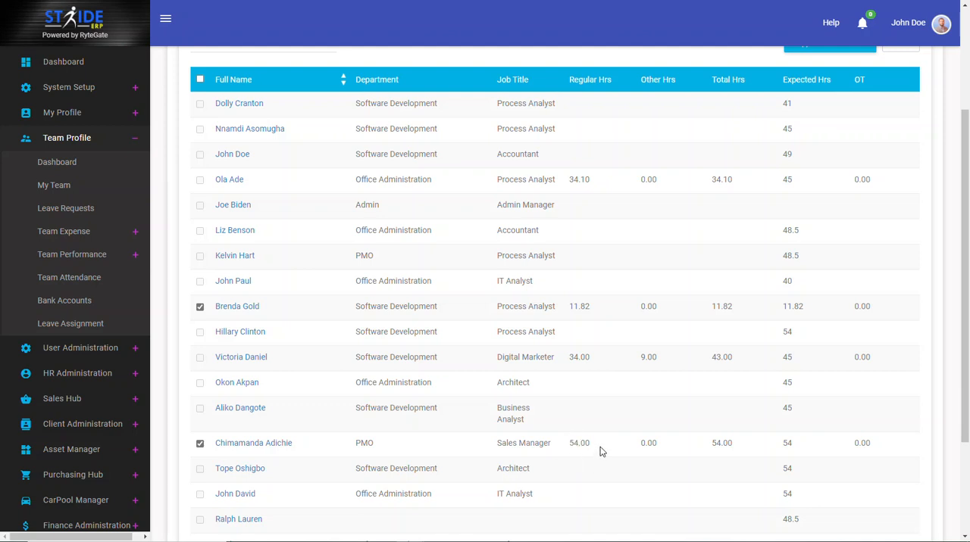
{"action": "mouse_move", "coordinate": [806, 456]}
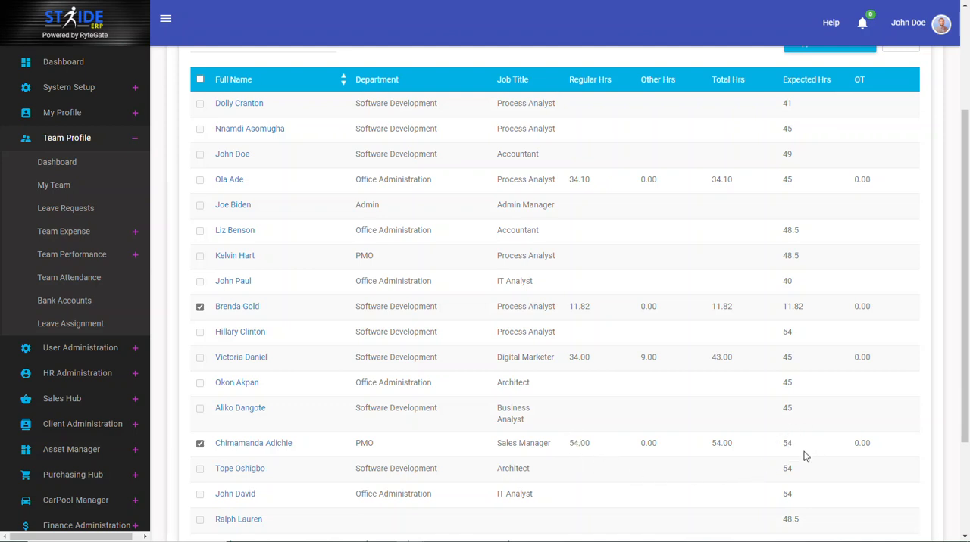
{"action": "mouse_move", "coordinate": [70, 325]}
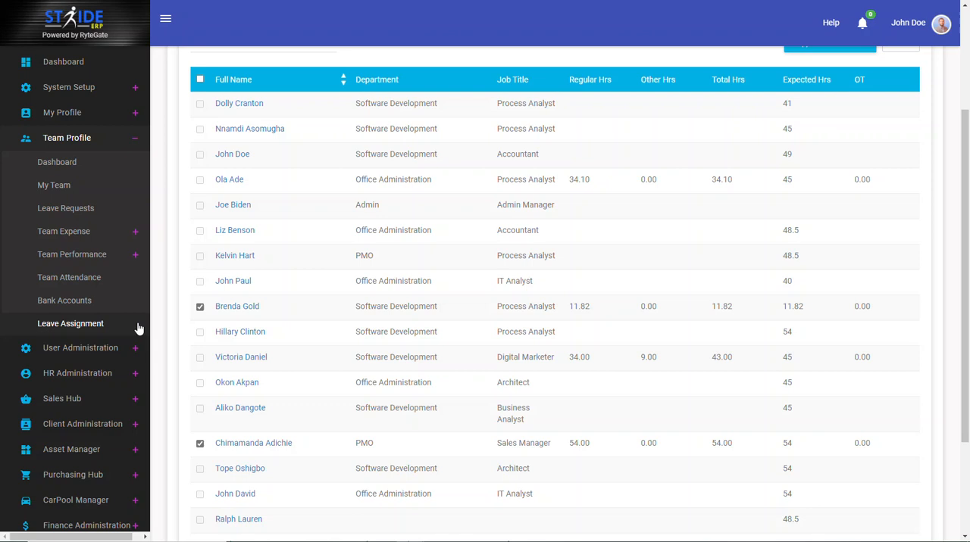
{"action": "mouse_move", "coordinate": [300, 236]}
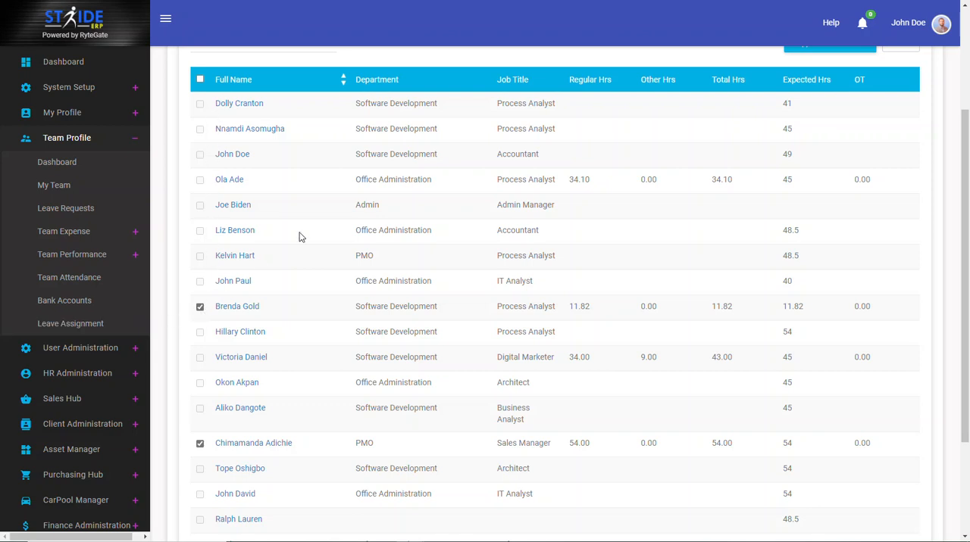
{"action": "mouse_move", "coordinate": [785, 179]}
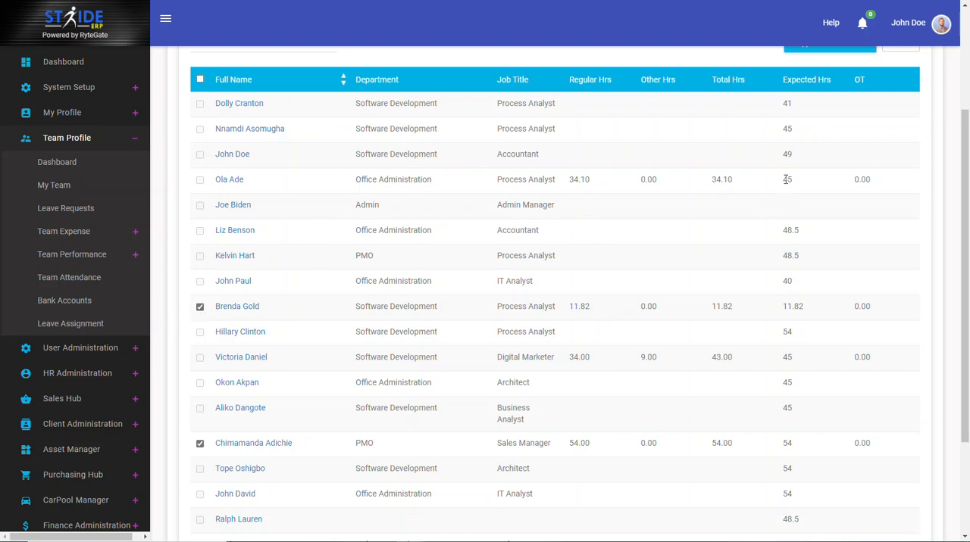
{"action": "mouse_move", "coordinate": [801, 191]}
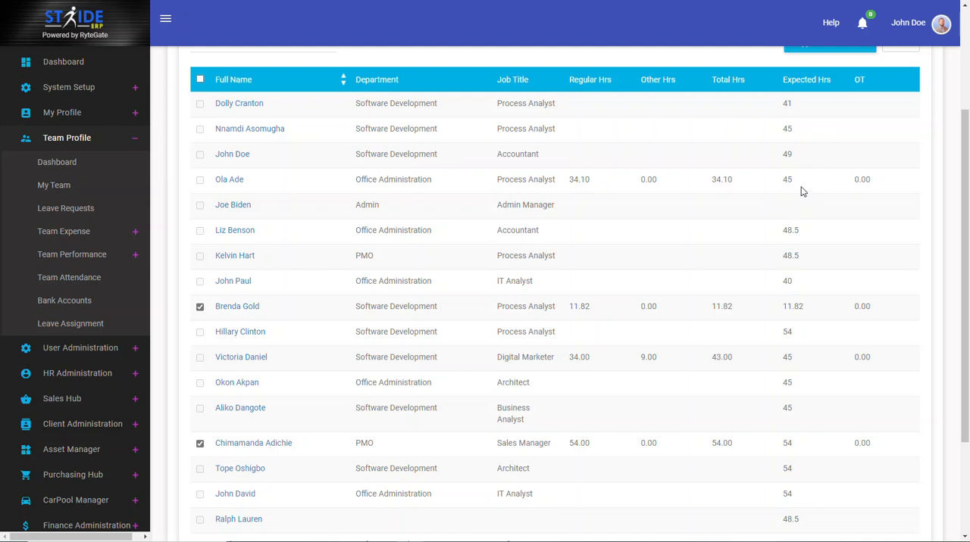
{"action": "mouse_move", "coordinate": [689, 183]}
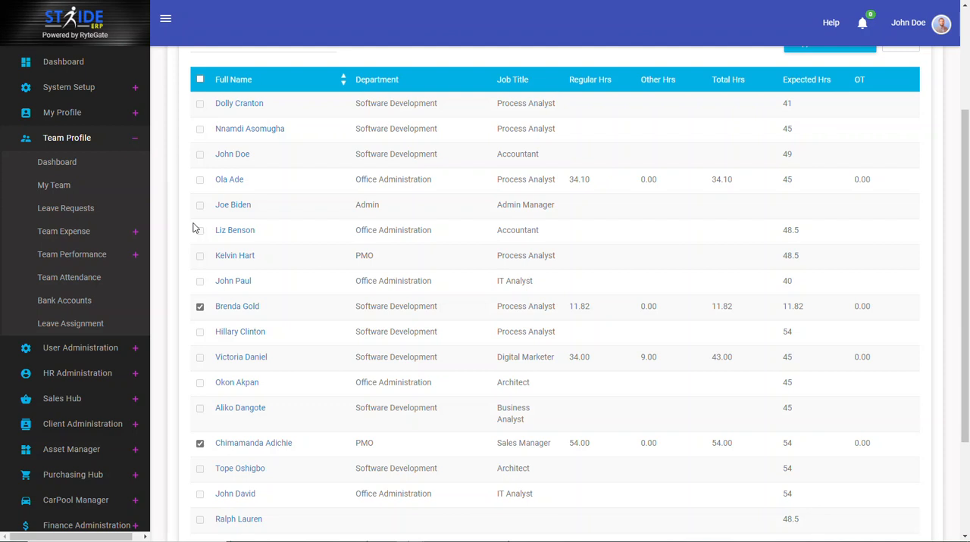
{"action": "mouse_move", "coordinate": [202, 382]}
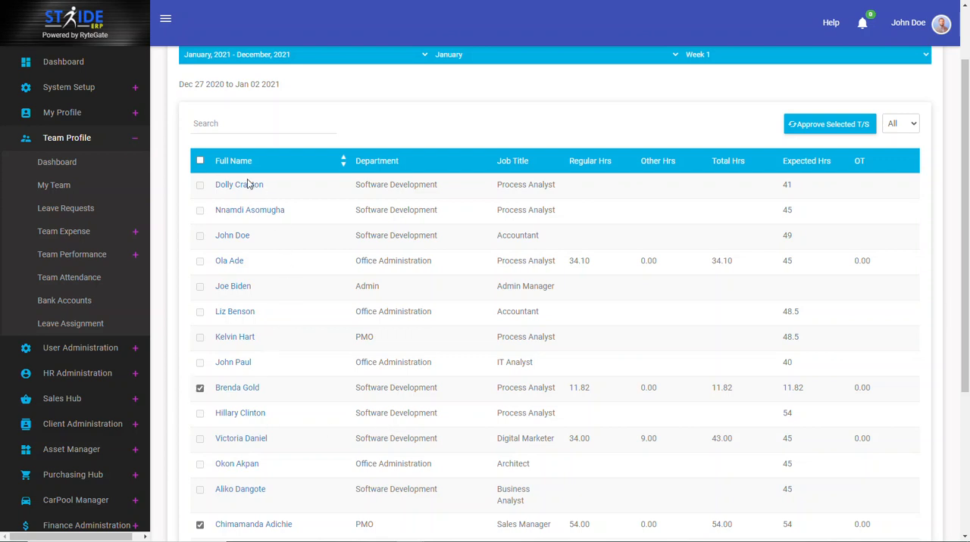
{"action": "mouse_move", "coordinate": [196, 258]}
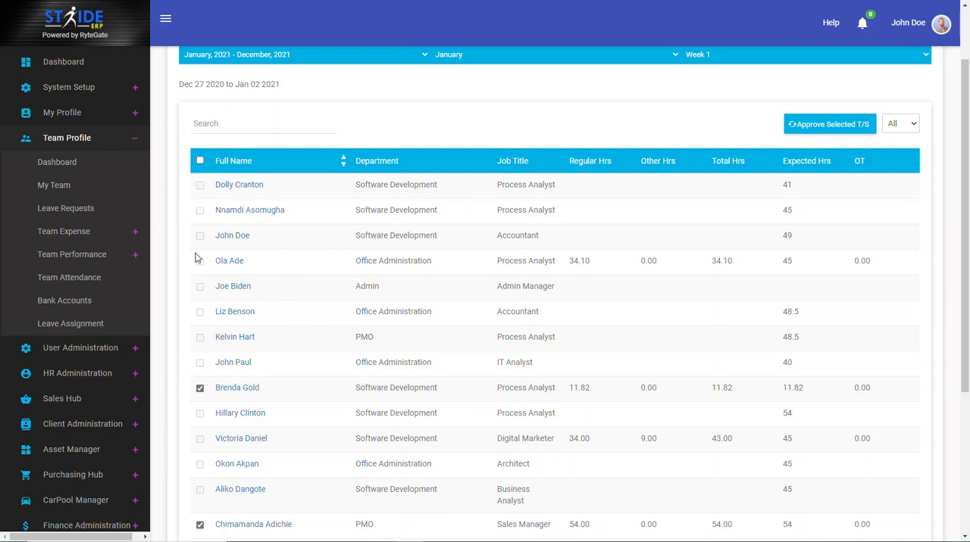
{"action": "mouse_move", "coordinate": [202, 300]}
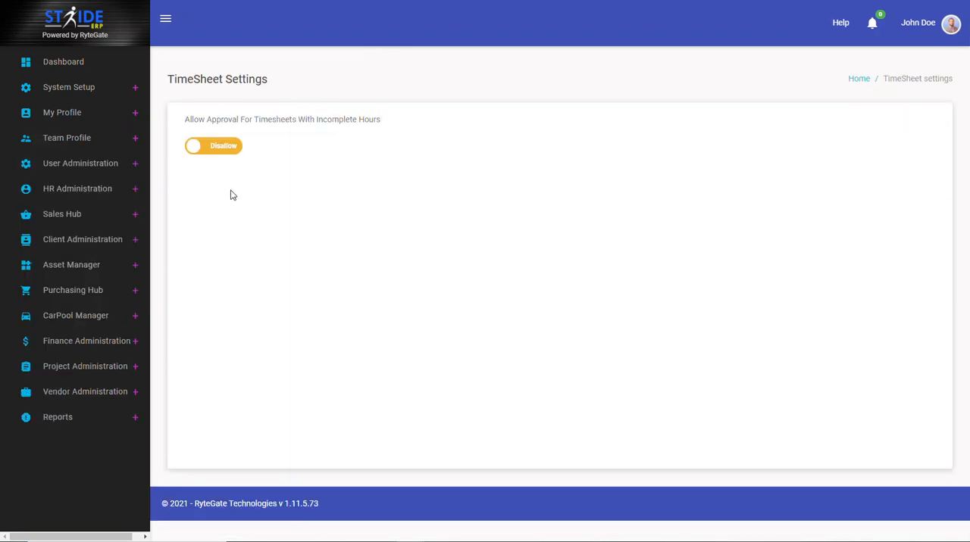
{"action": "mouse_move", "coordinate": [182, 197]}
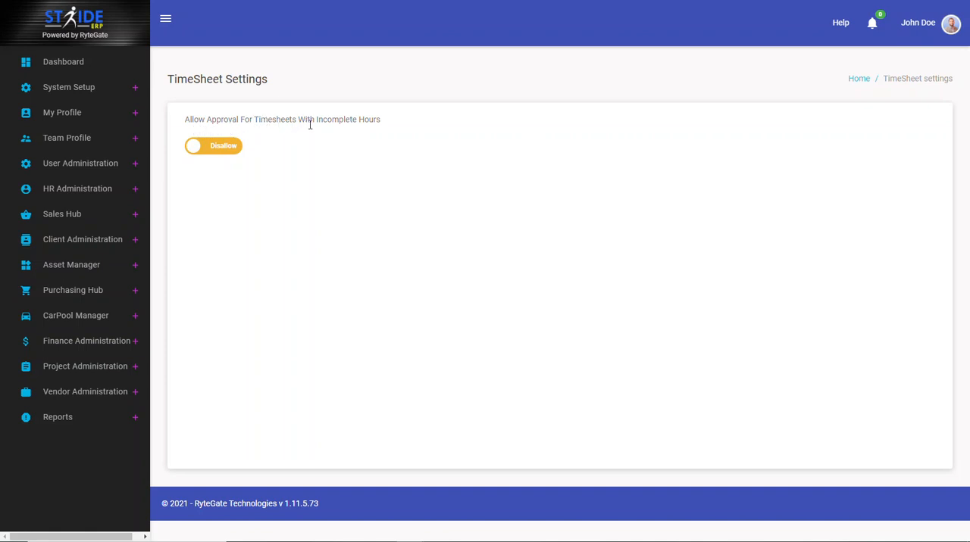
{"action": "mouse_move", "coordinate": [358, 124]}
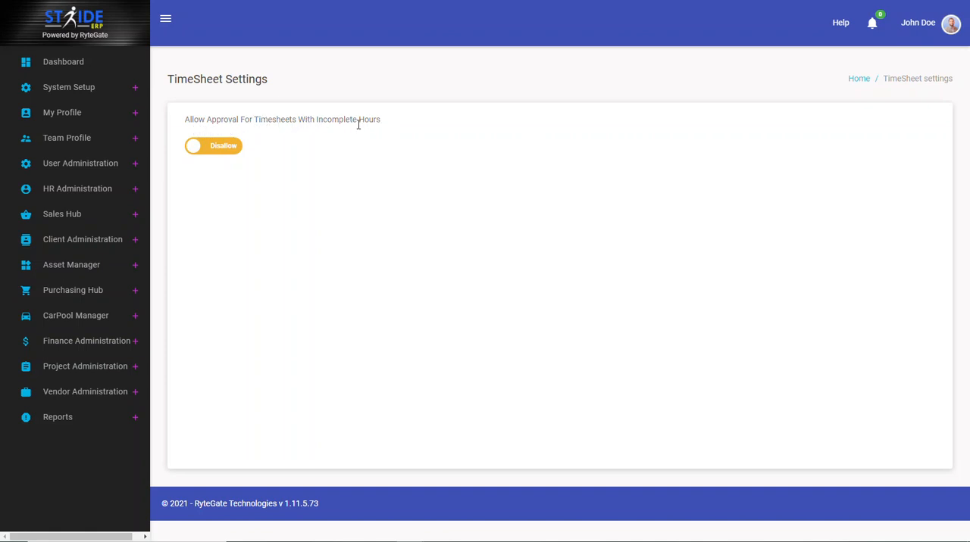
{"action": "mouse_move", "coordinate": [378, 155]}
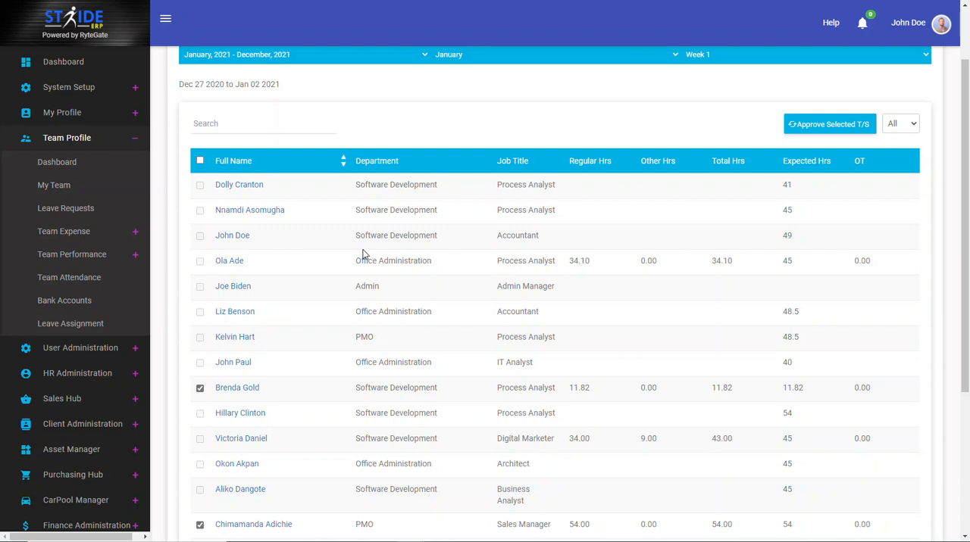
{"action": "mouse_move", "coordinate": [606, 274]}
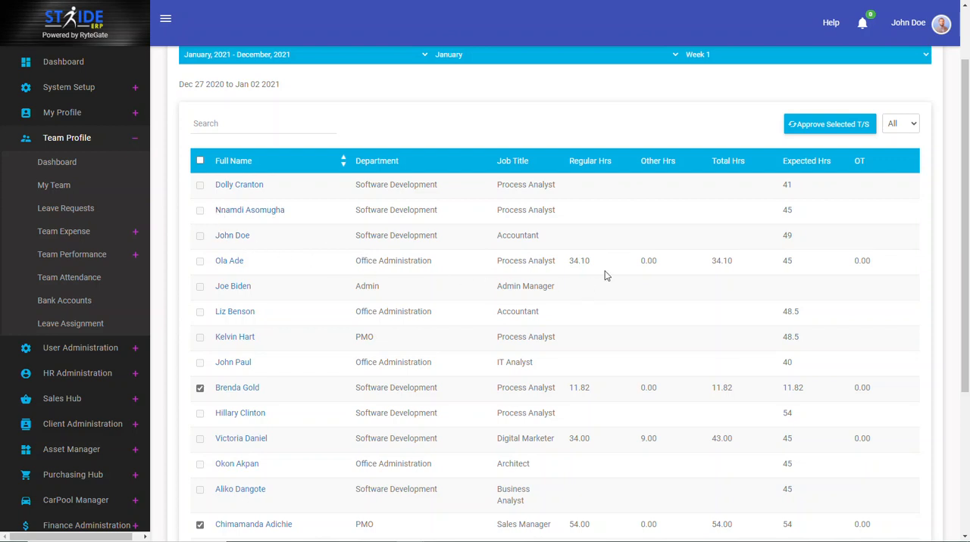
{"action": "mouse_move", "coordinate": [567, 269]}
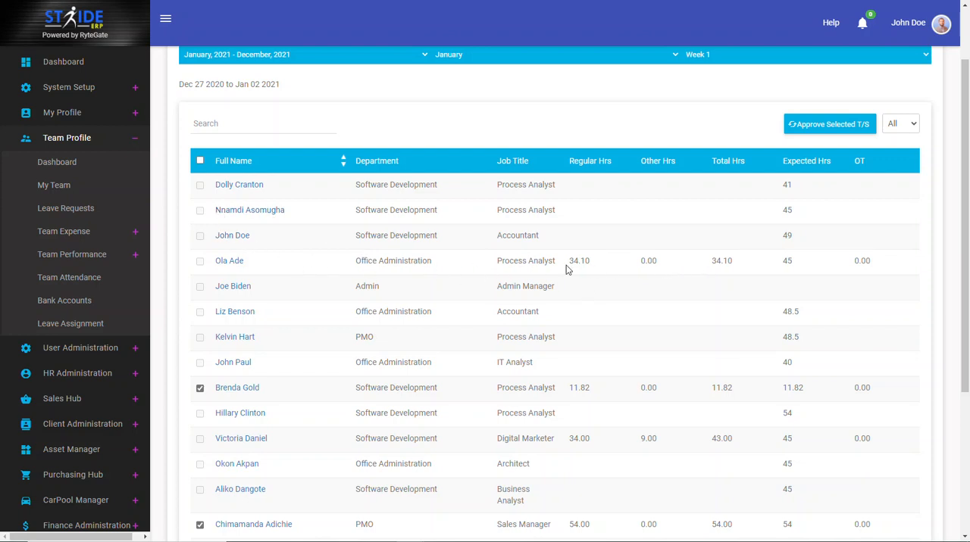
{"action": "mouse_move", "coordinate": [800, 261]}
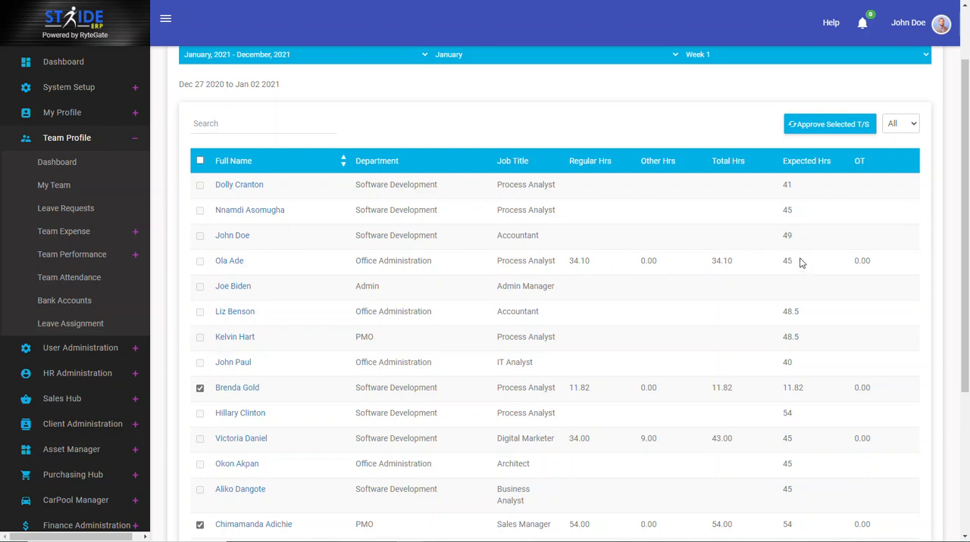
{"action": "mouse_move", "coordinate": [791, 276]}
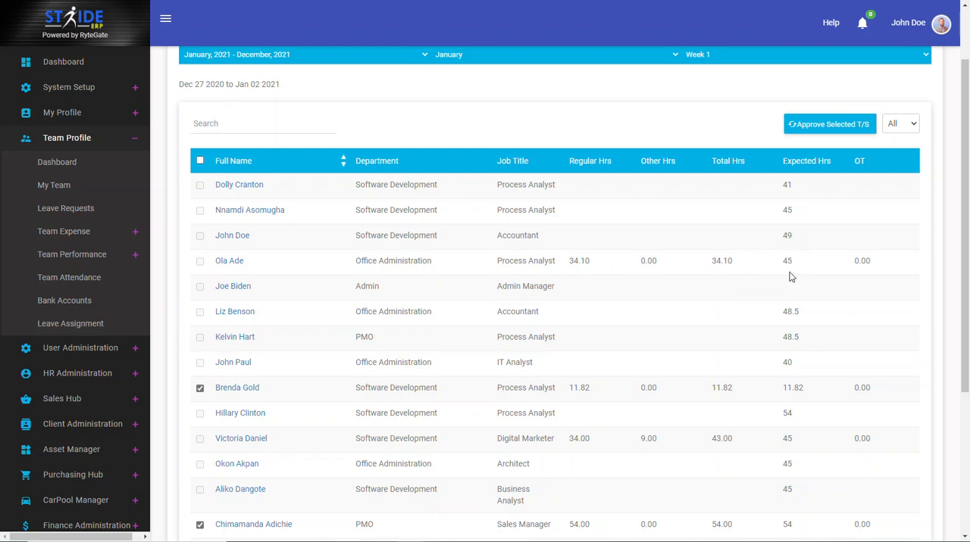
{"action": "mouse_move", "coordinate": [794, 261]}
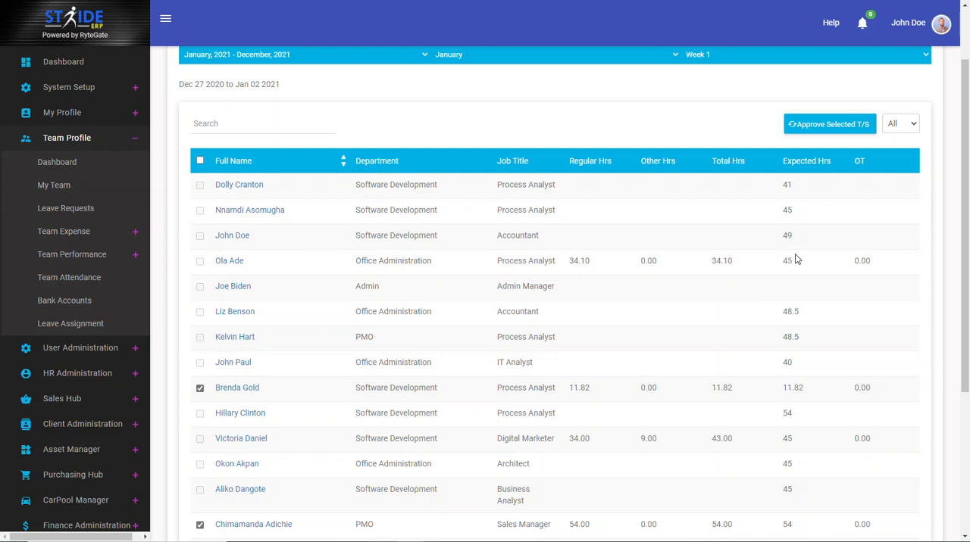
{"action": "mouse_move", "coordinate": [258, 254]}
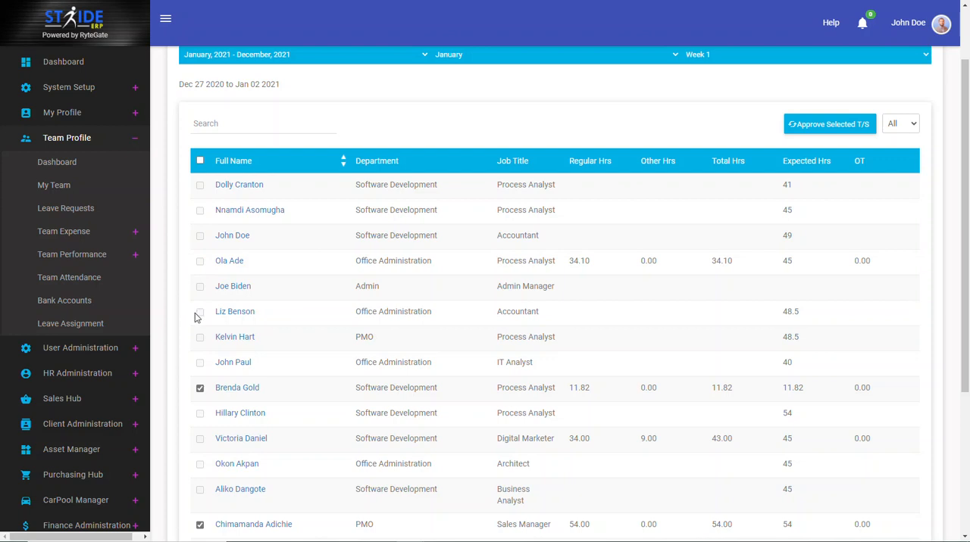
{"action": "mouse_move", "coordinate": [588, 203]}
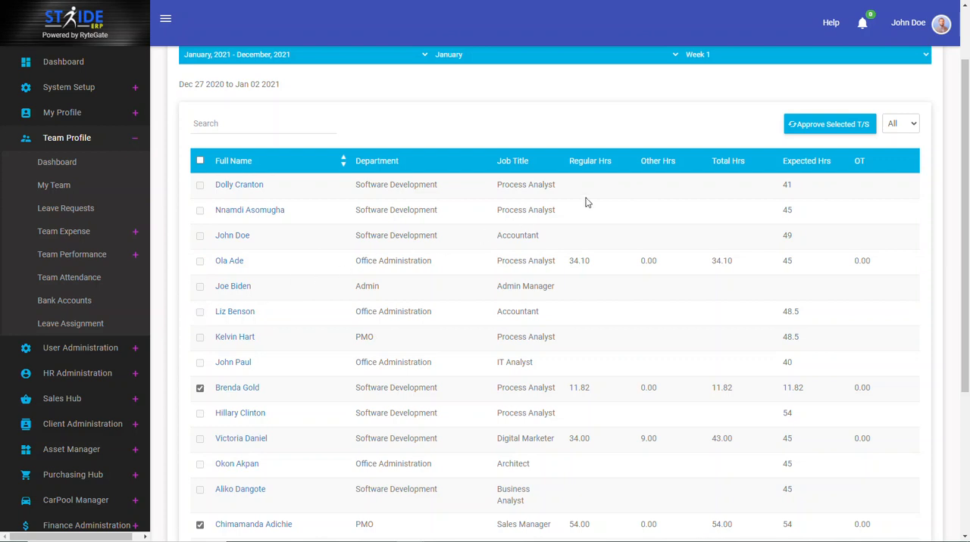
{"action": "mouse_move", "coordinate": [712, 190]}
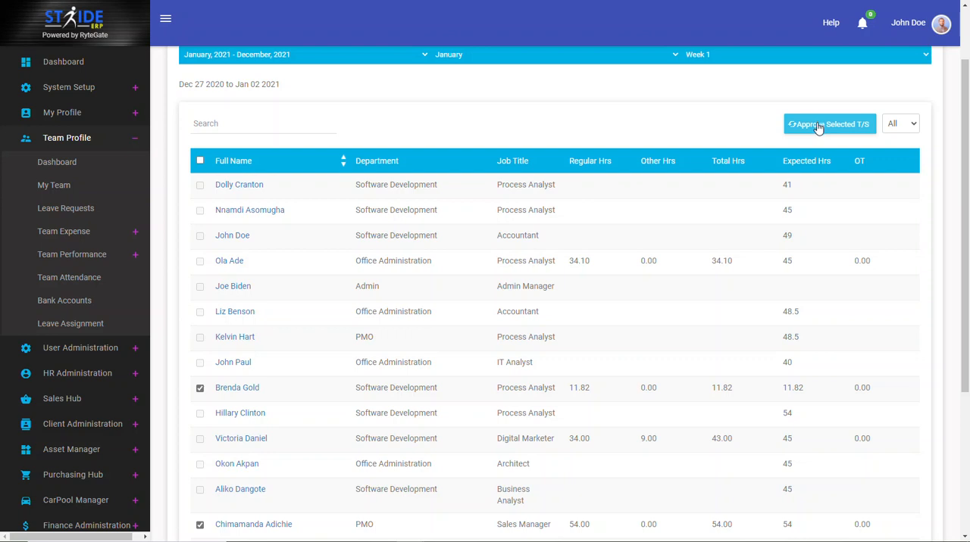
{"action": "mouse_move", "coordinate": [254, 118]}
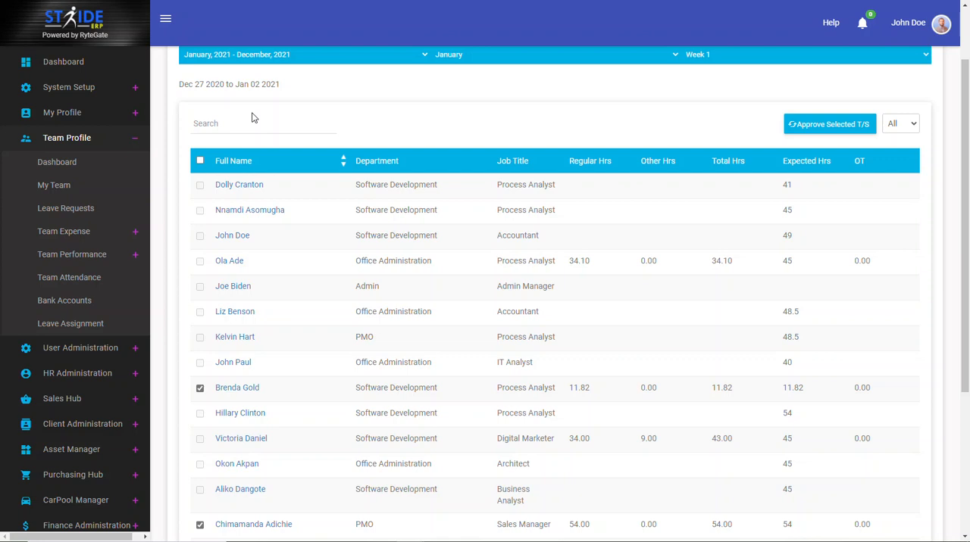
{"action": "mouse_move", "coordinate": [274, 285]}
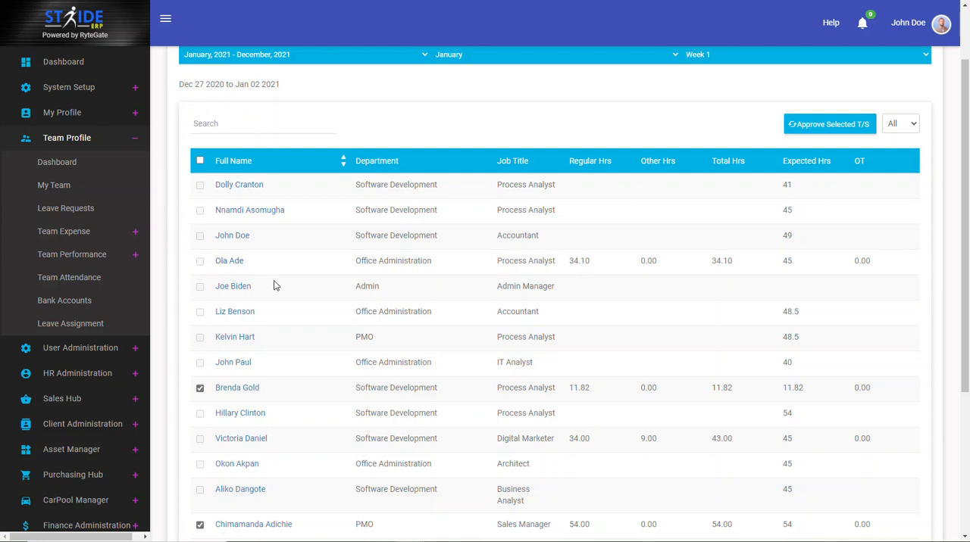